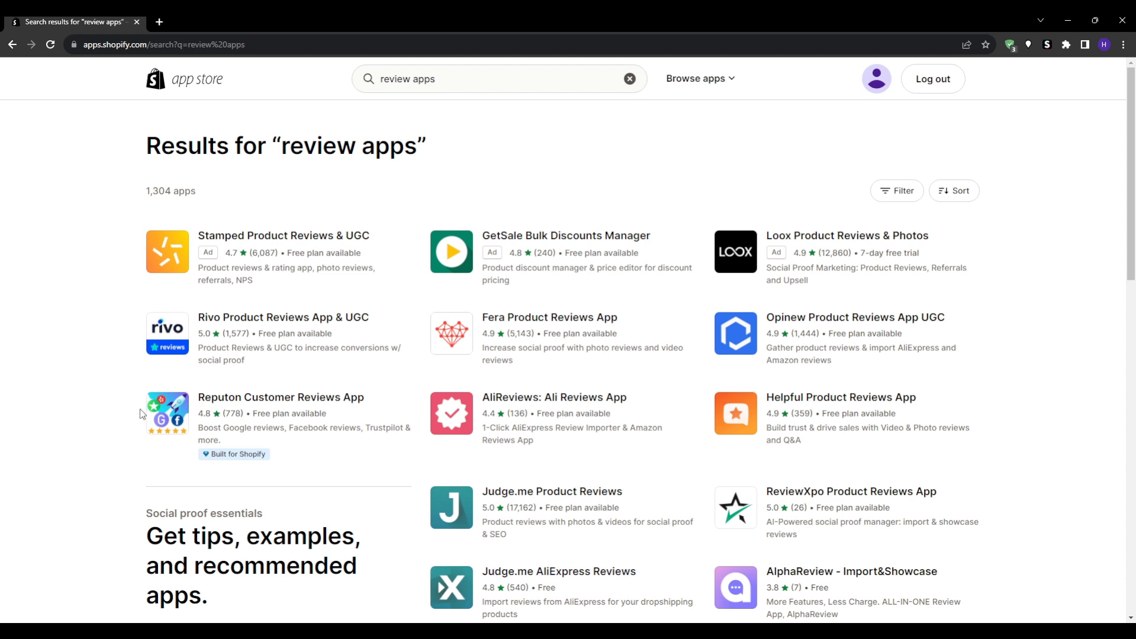
Search for 'yotpo' and open the Yotpo Product Reviews & UGC listing
scroll("down", 3)
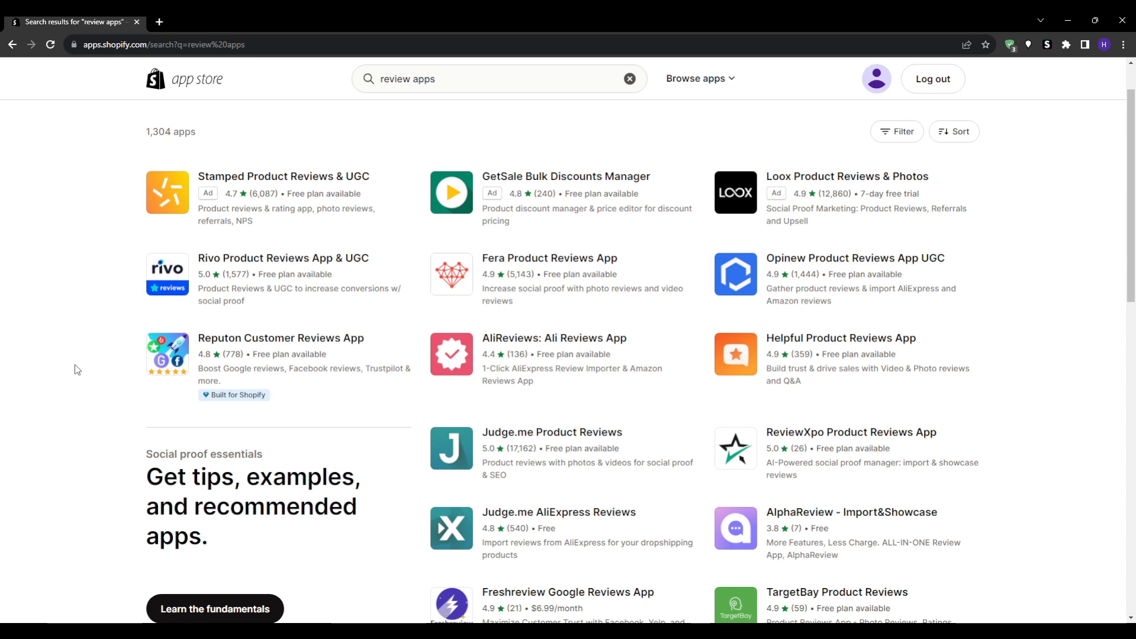
mouse_move(107, 380)
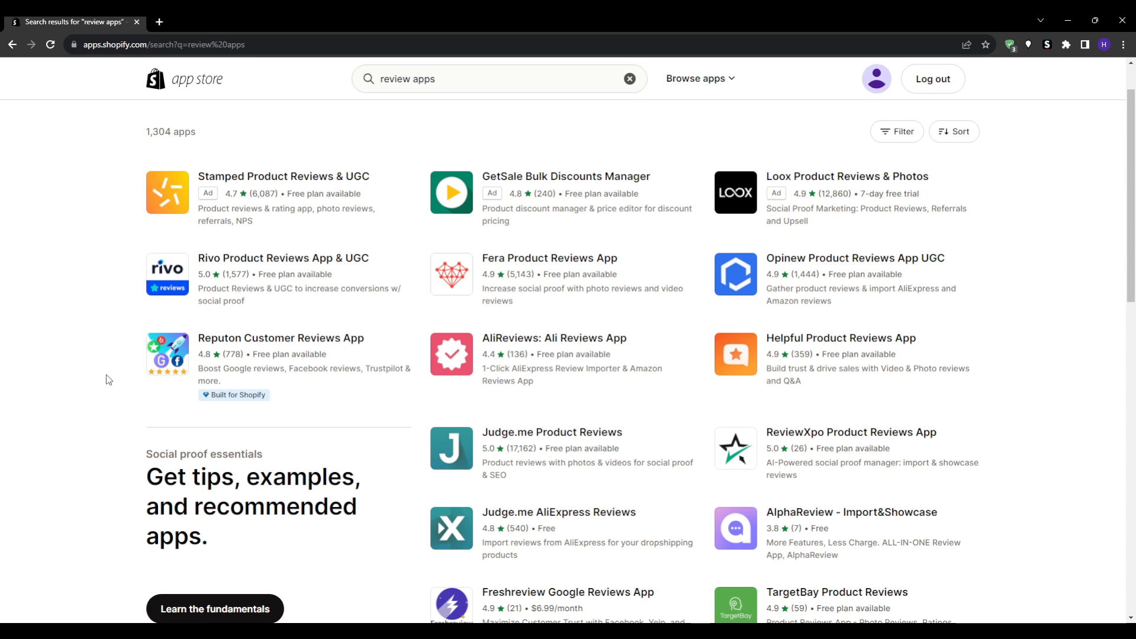
scroll("down", 3)
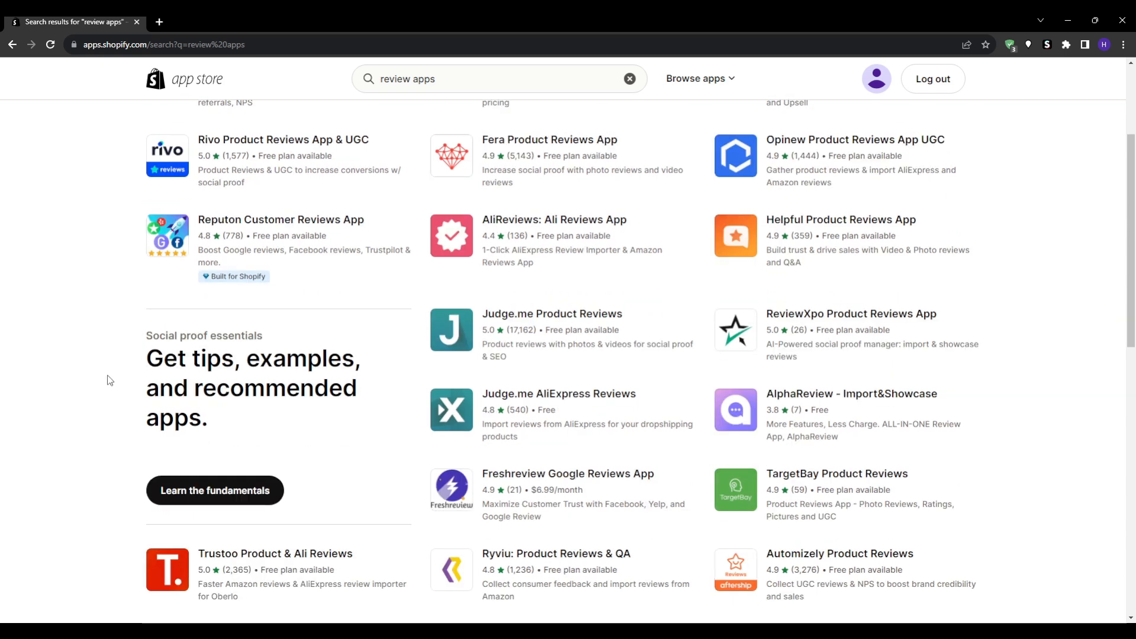
scroll("down", 3)
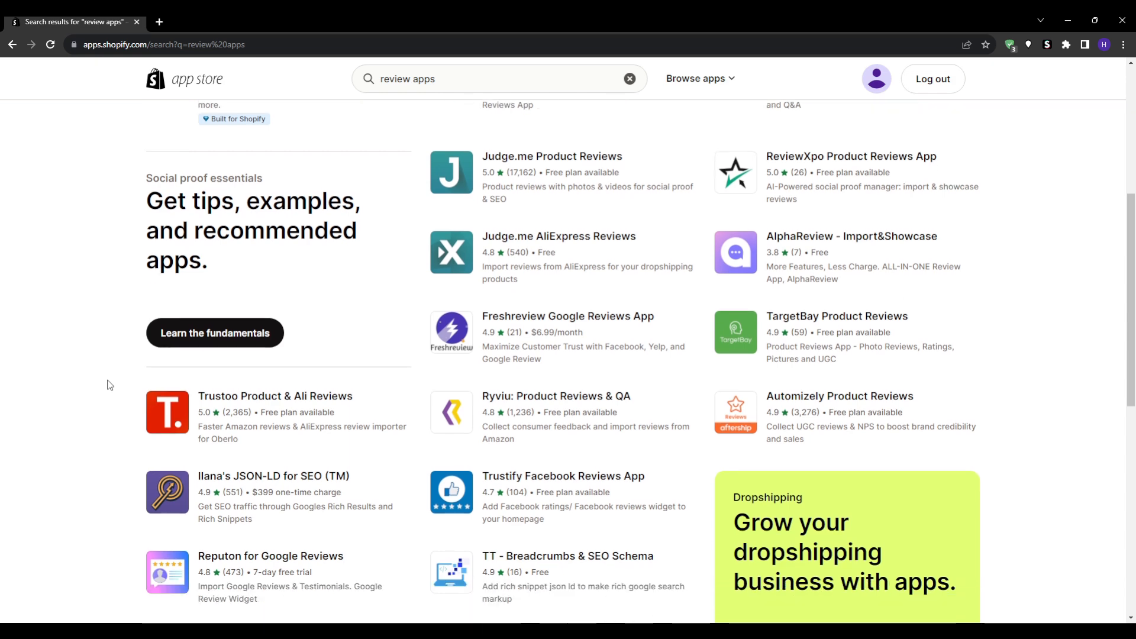
scroll("down", 3)
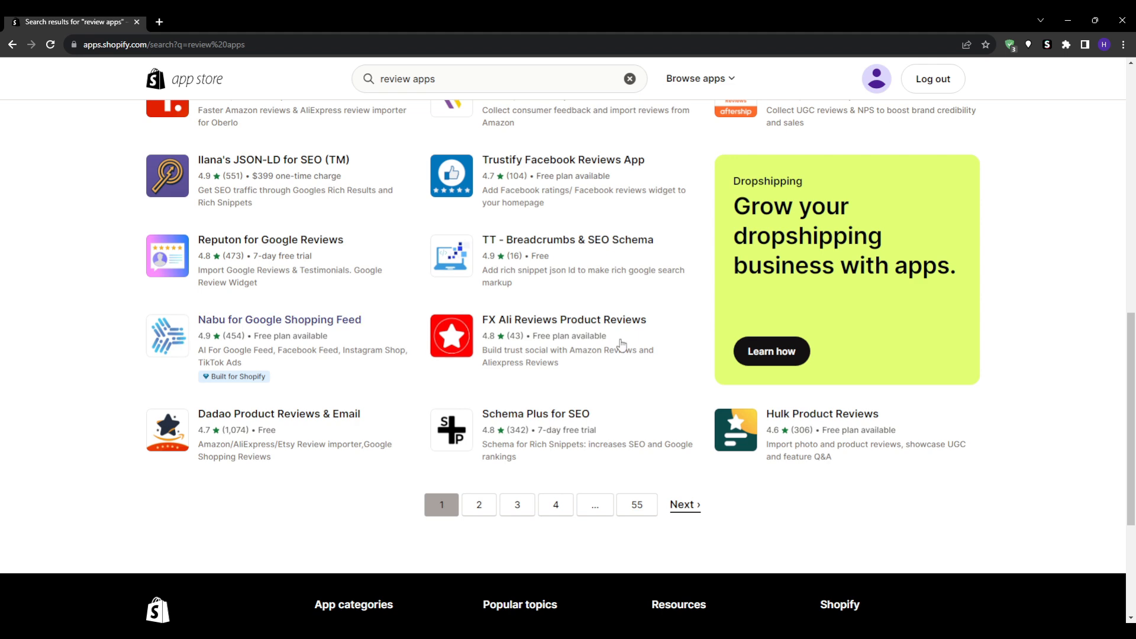
scroll("up", 3)
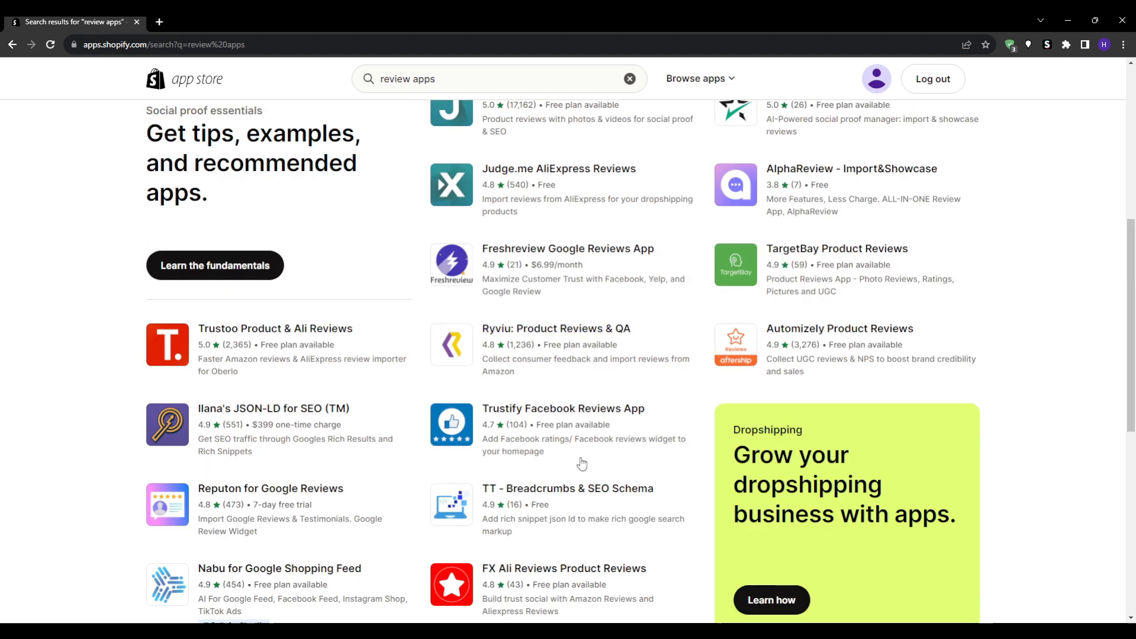
scroll("up", 3)
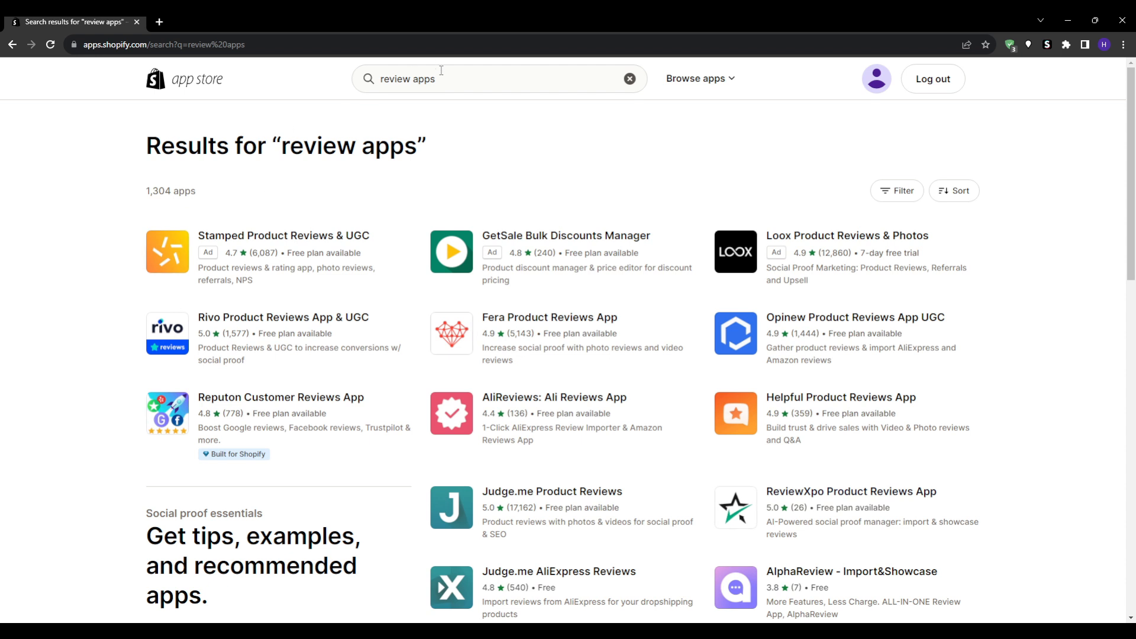
type("t")
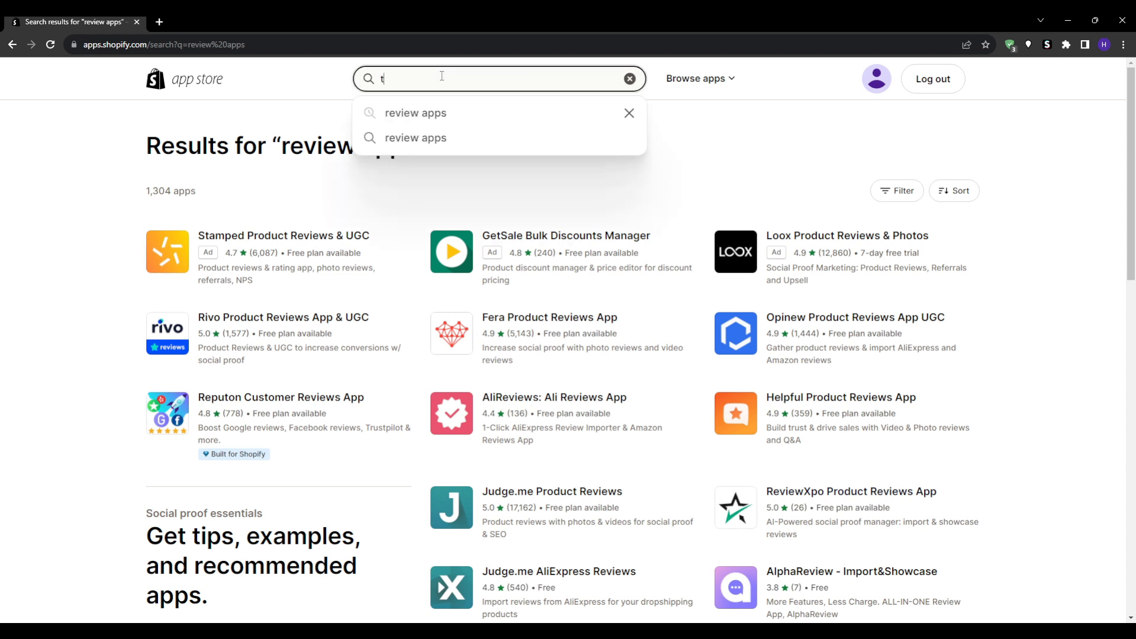
type("yotpo")
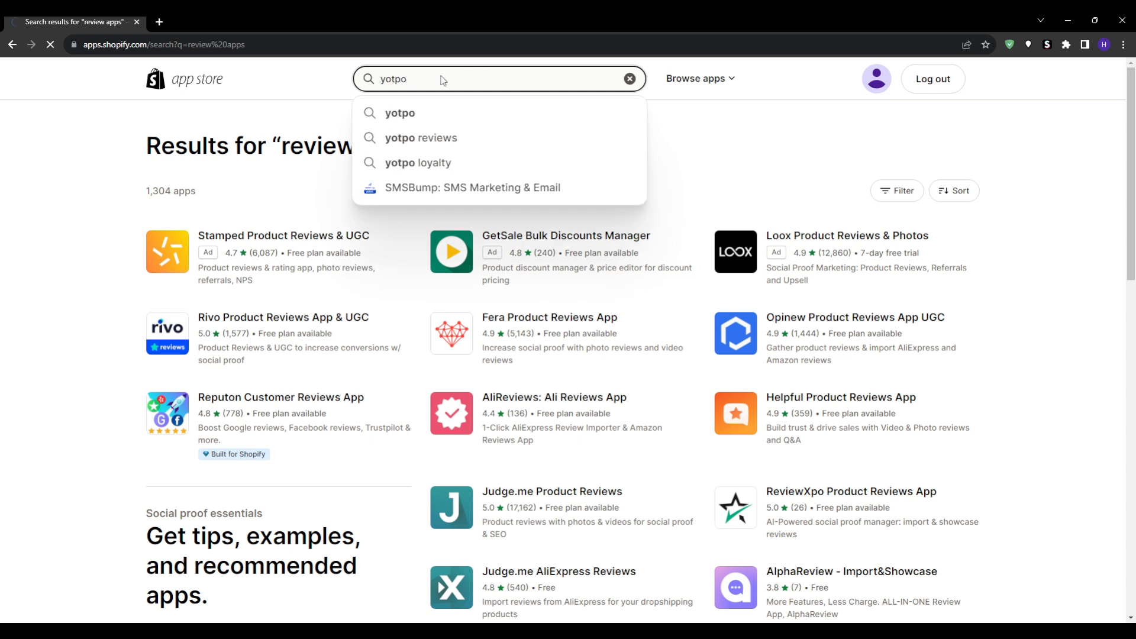
left_click(399, 112)
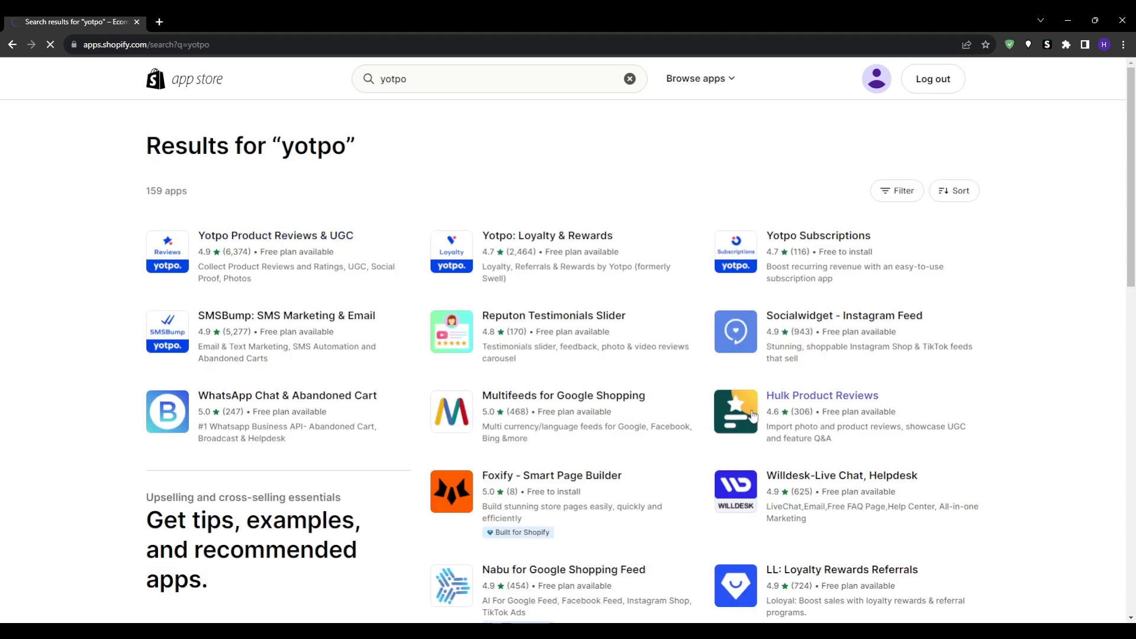
left_click(276, 235)
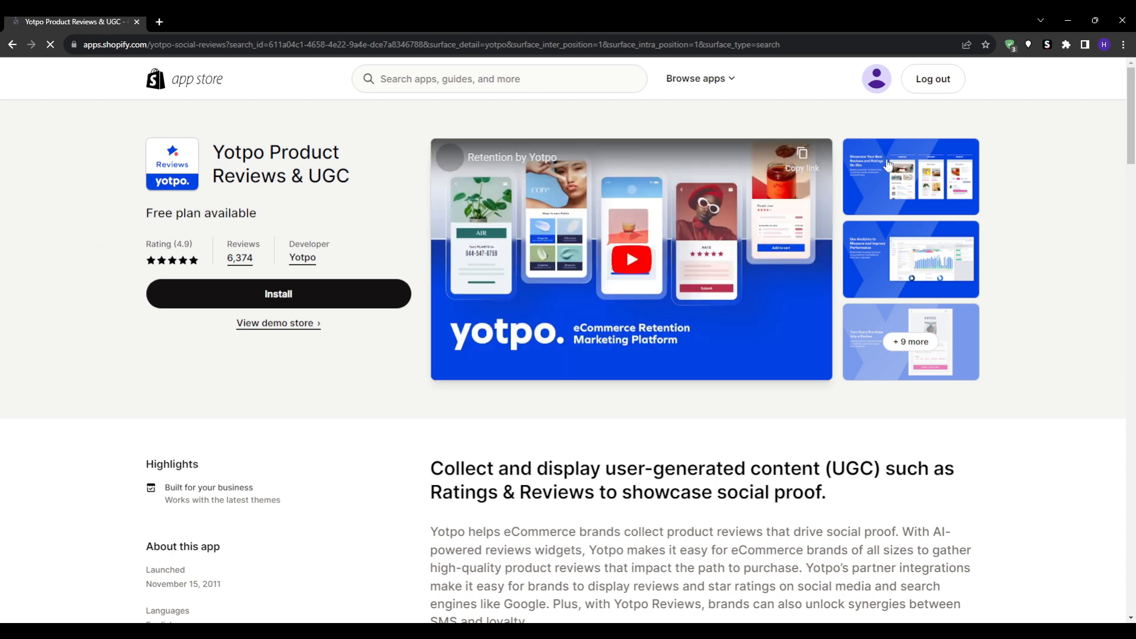
View a Yotpo screenshot enlarged, then scroll down to its pricing plans
left_click(910, 258)
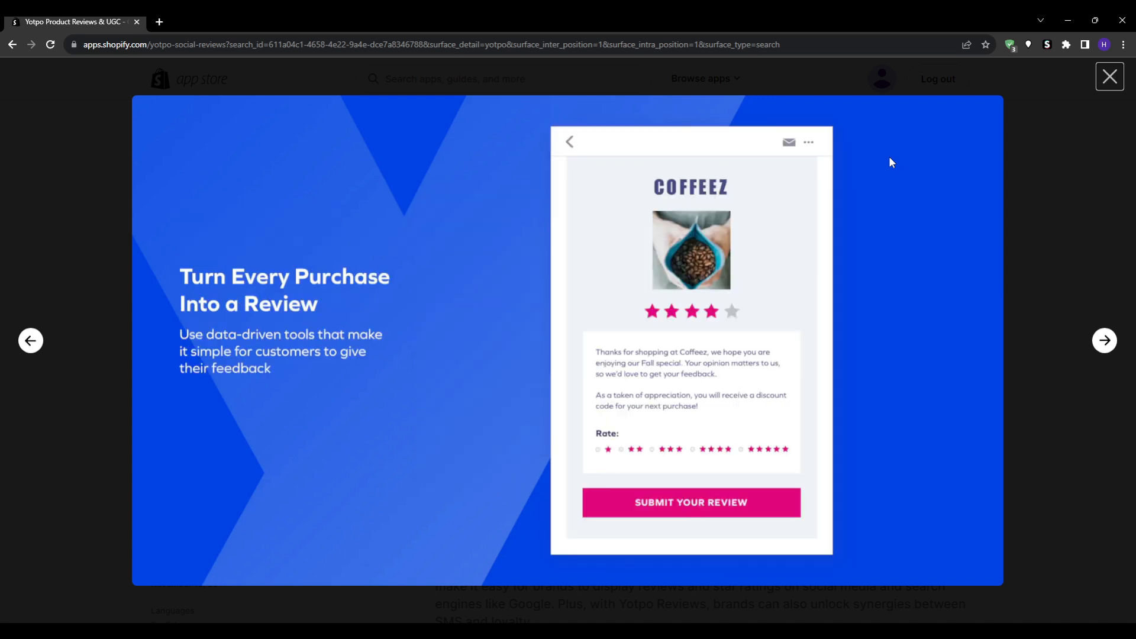
left_click(1109, 77)
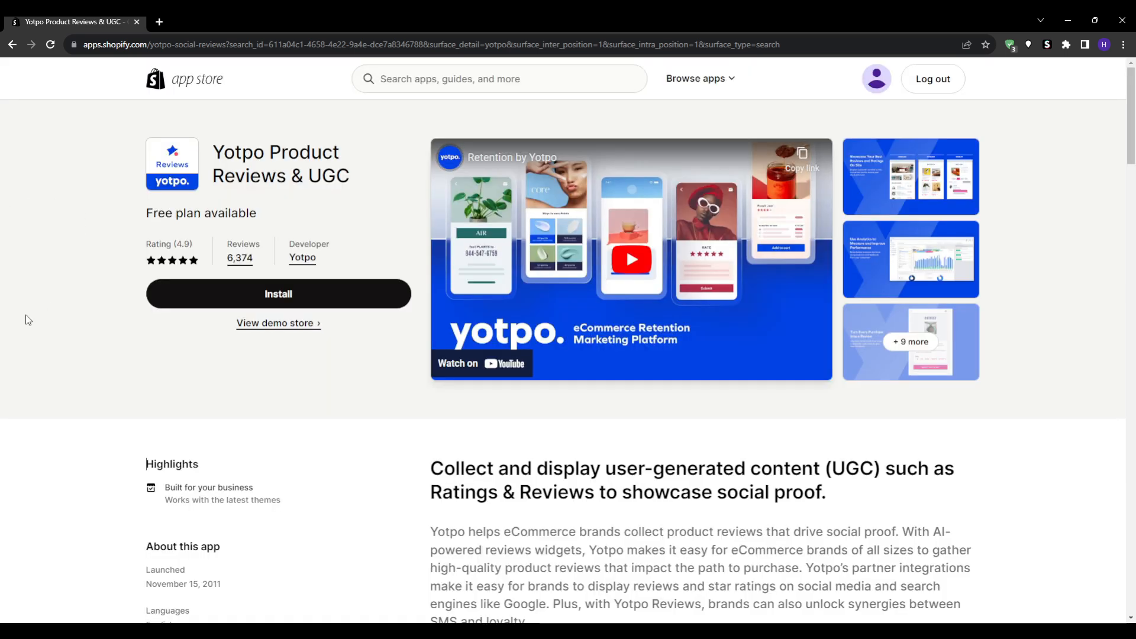
scroll("down", 3)
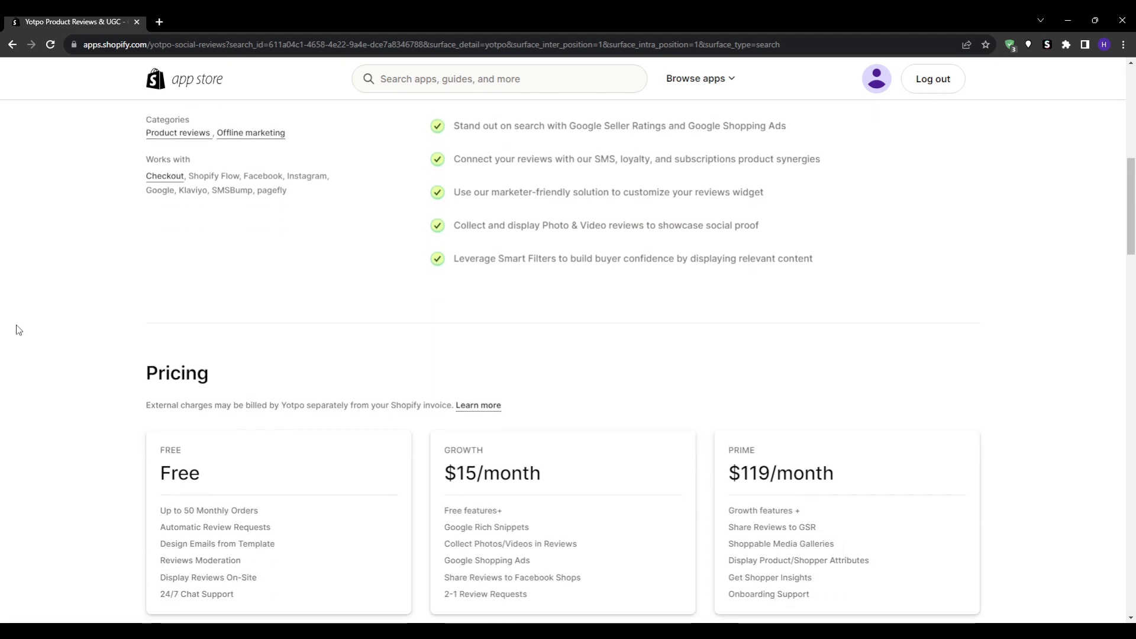
scroll("up", 3)
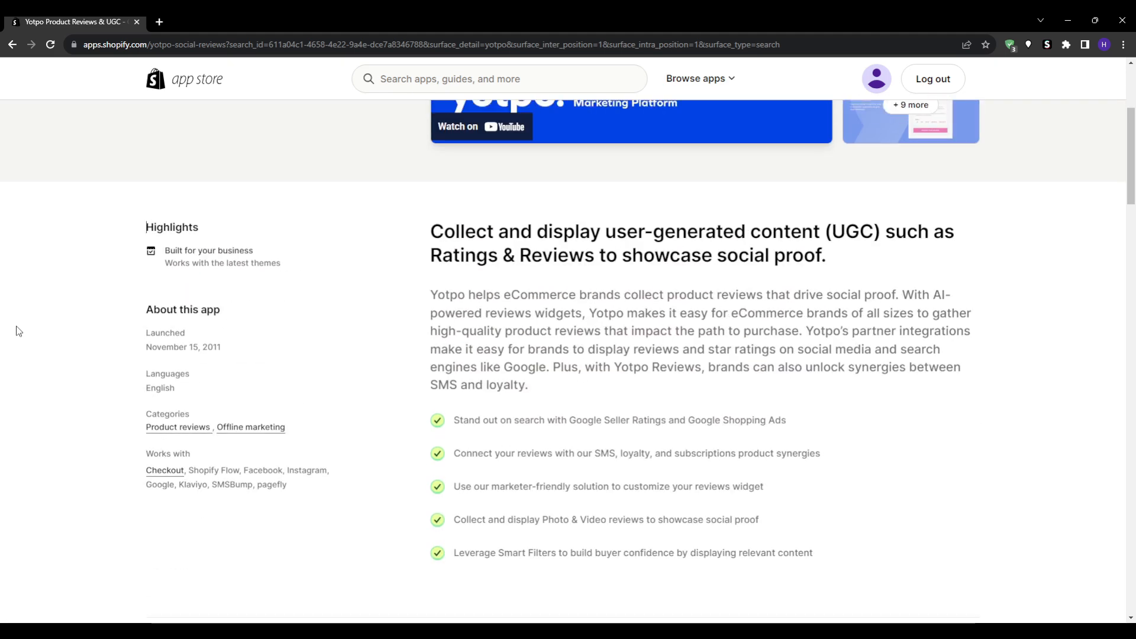
scroll("down", 3)
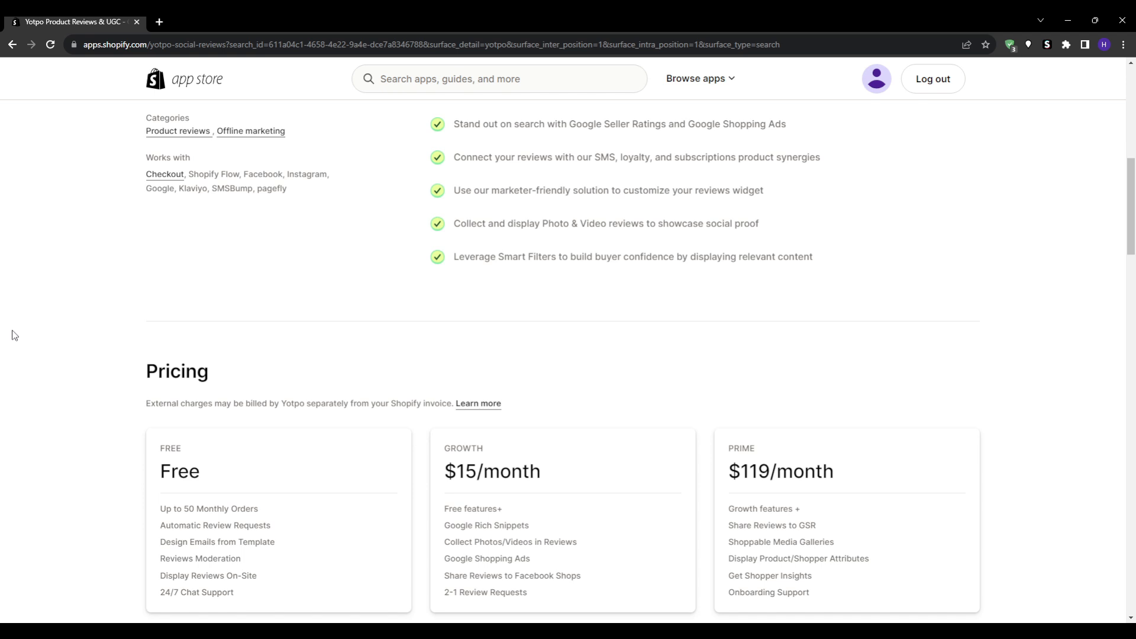
mouse_move(277, 448)
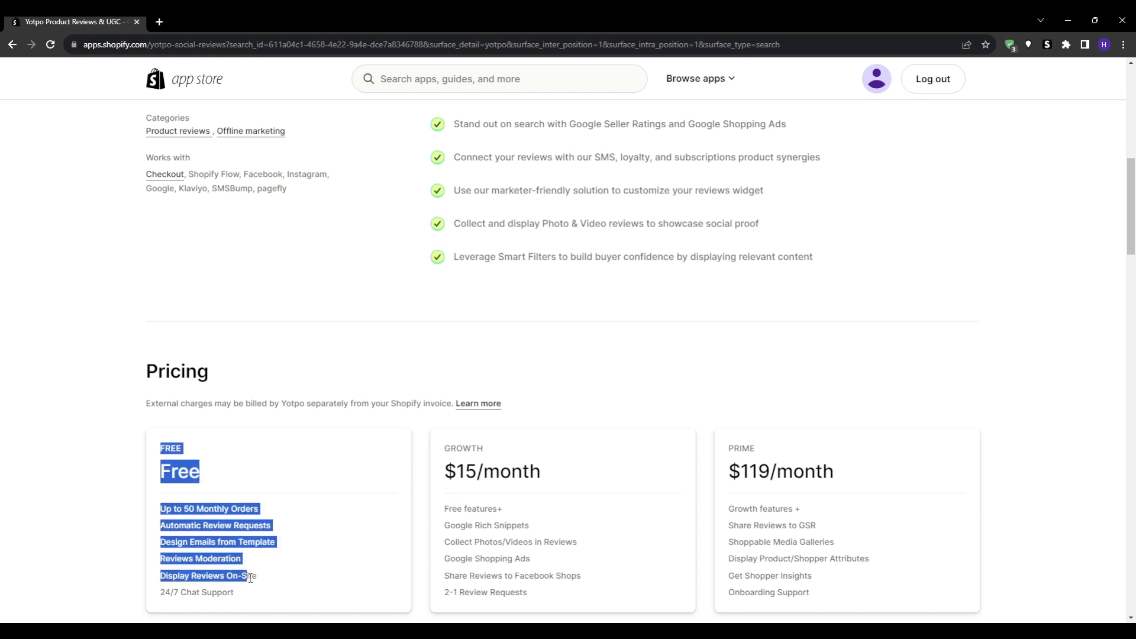
left_click(25, 484)
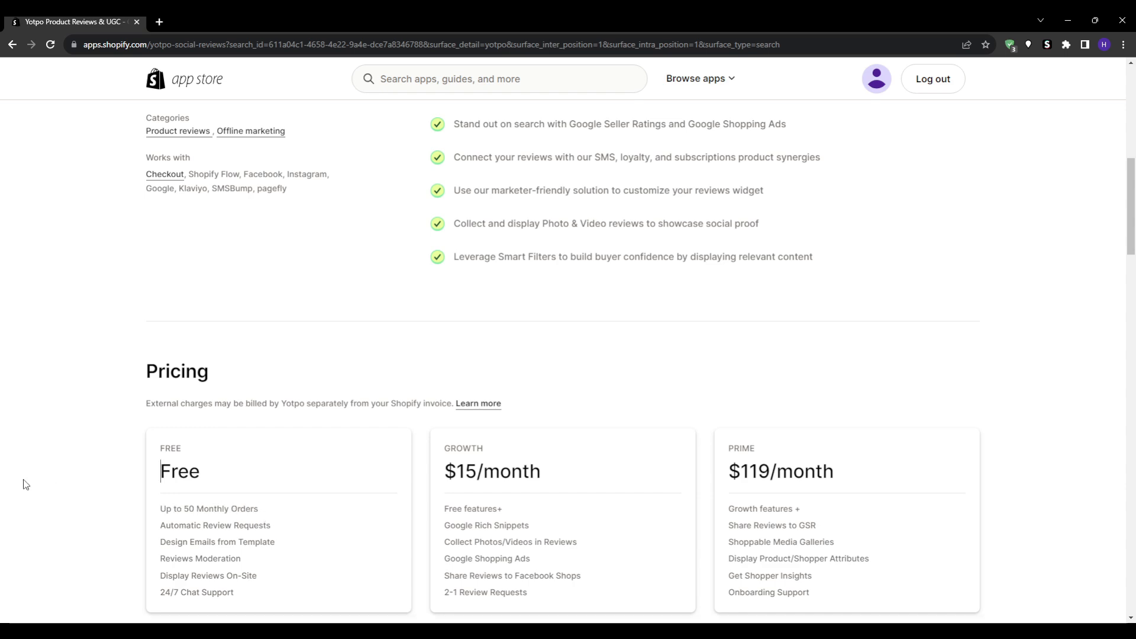
left_click(499, 78)
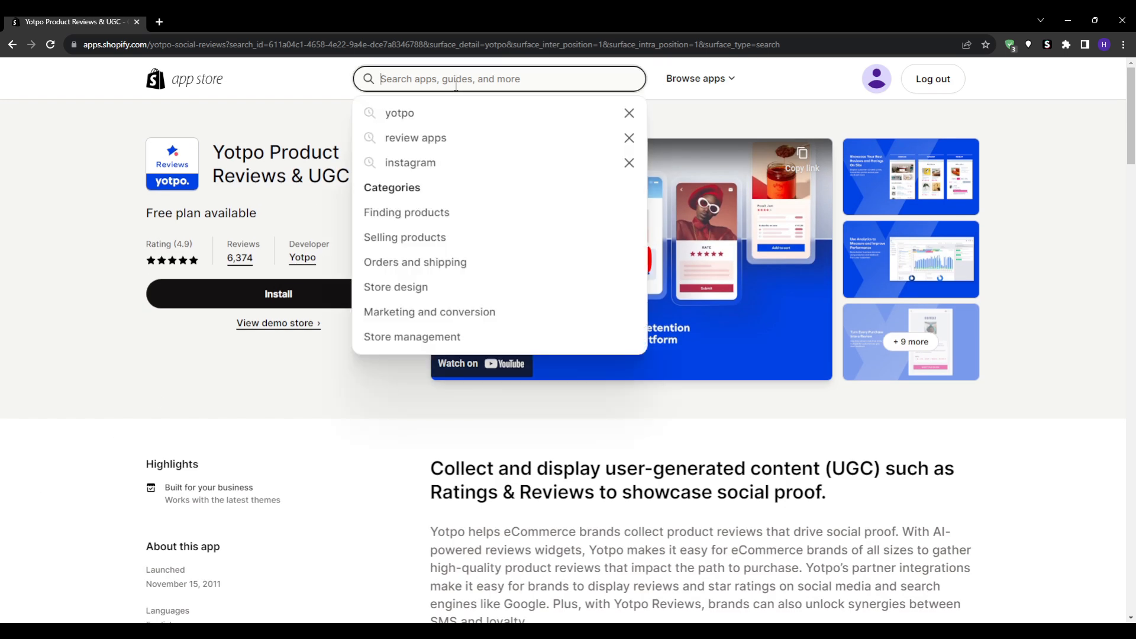
Search for 'judge.me' and open the Judge.me Product Reviews listing
type("judge.me")
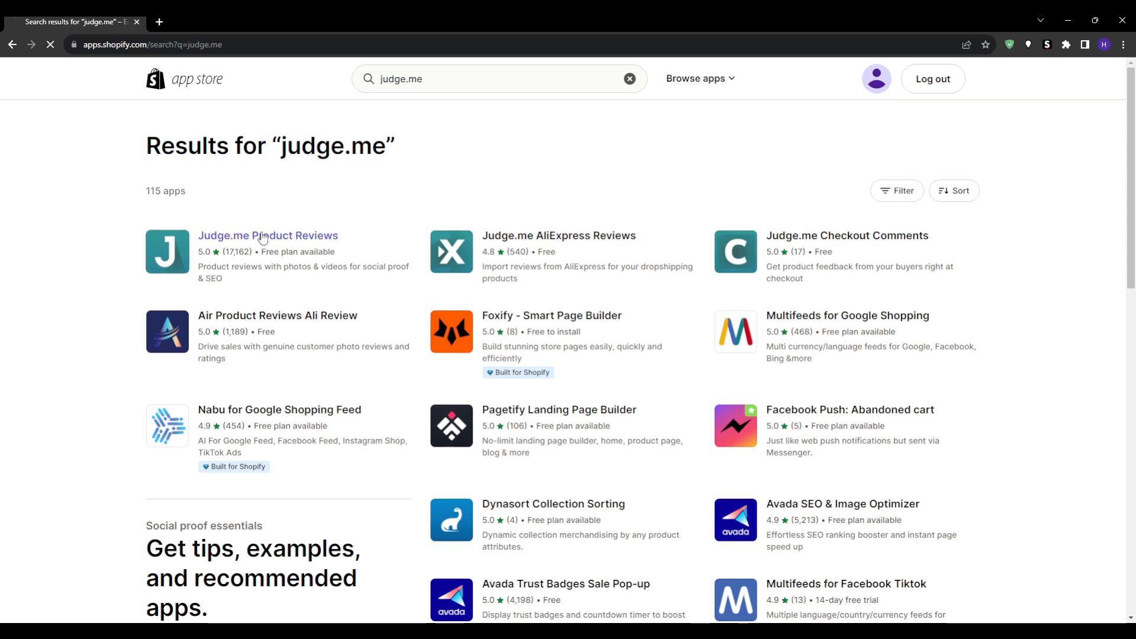
left_click(267, 235)
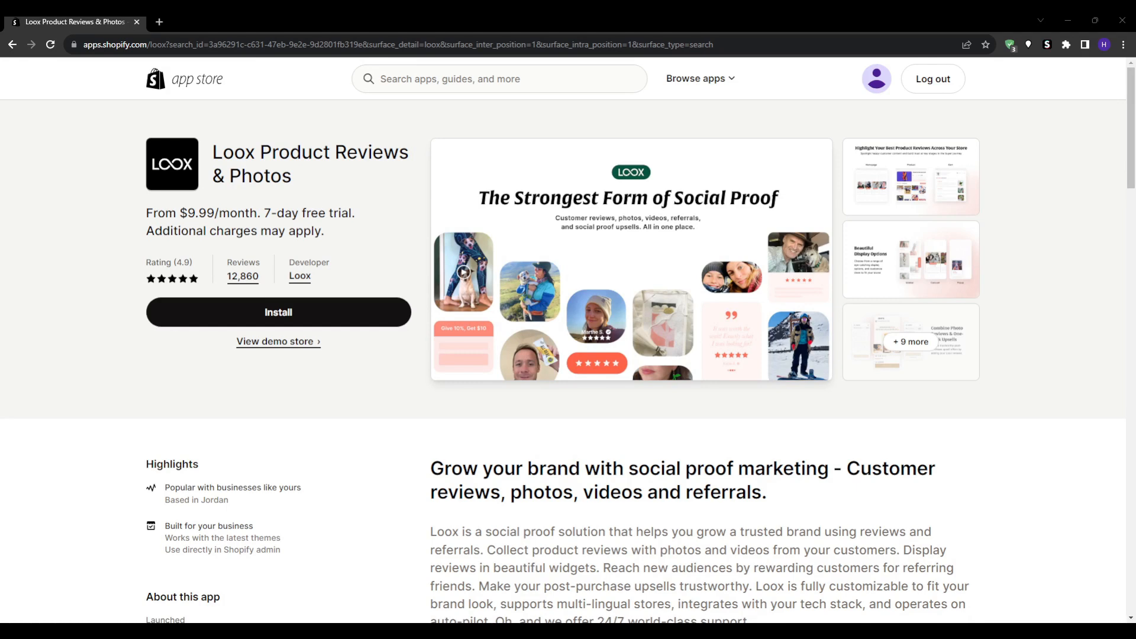
mouse_move(177, 284)
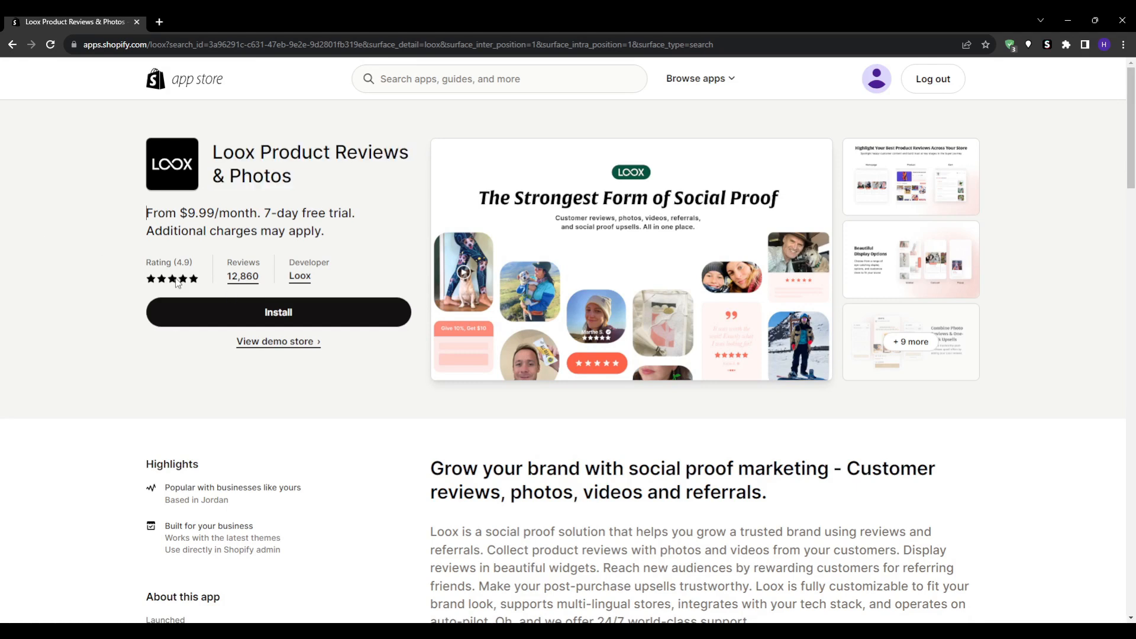
View the Loox feature screenshots full size, then close the viewer
scroll("down", 3)
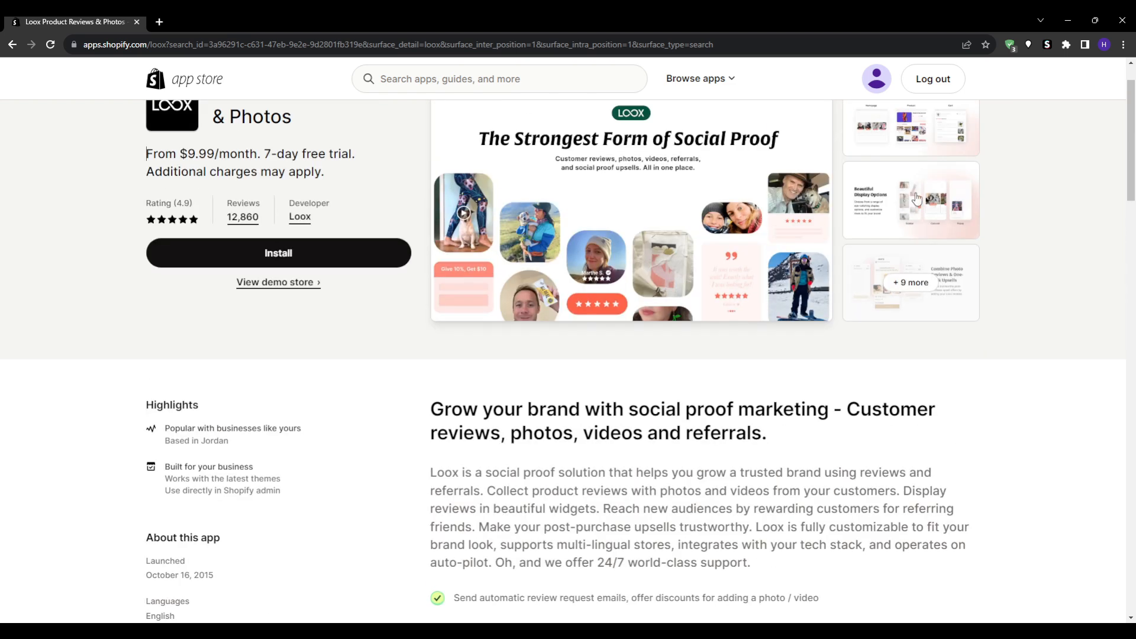
left_click(911, 200)
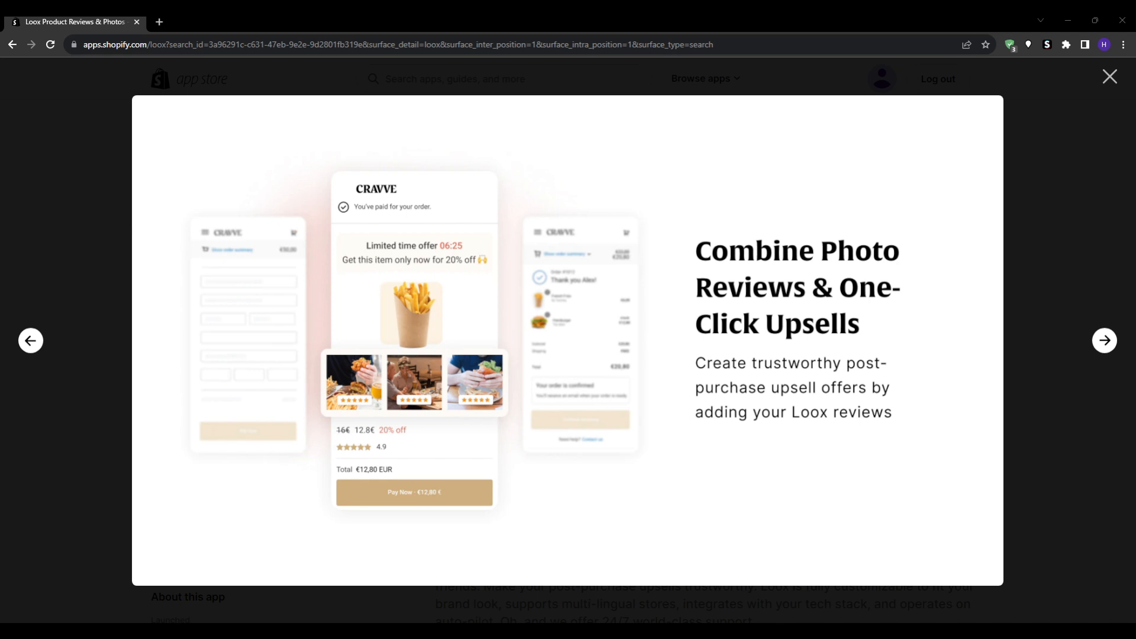
left_click(1109, 76)
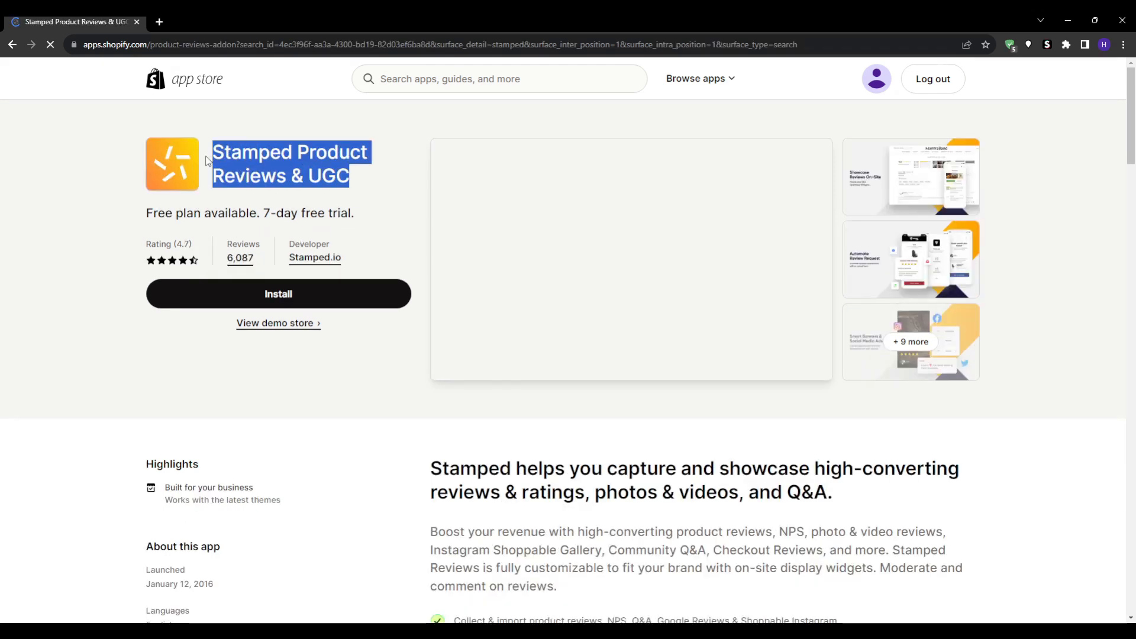
Page through the Stamped feature screenshots in the enlarged viewer, then close it
left_click(911, 175)
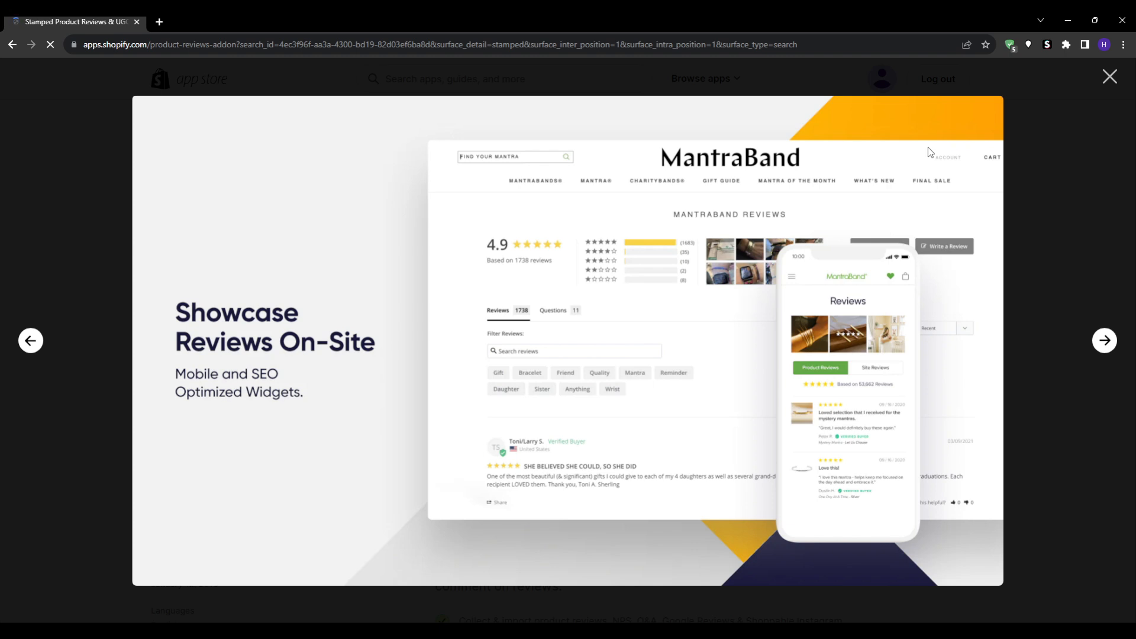
left_click(1104, 341)
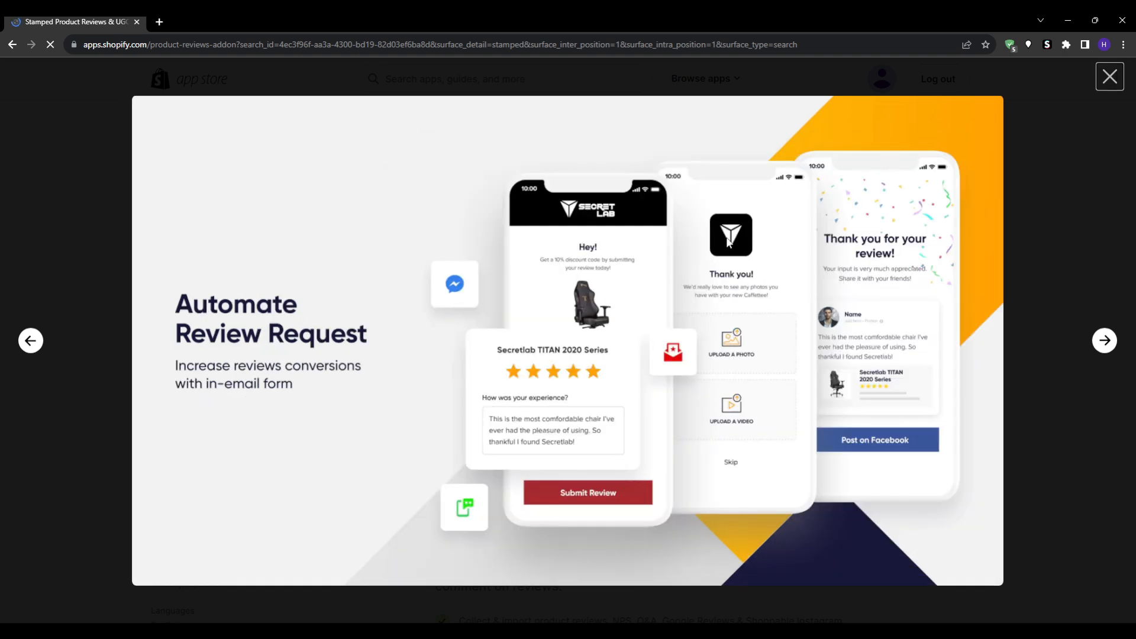
left_click(1104, 341)
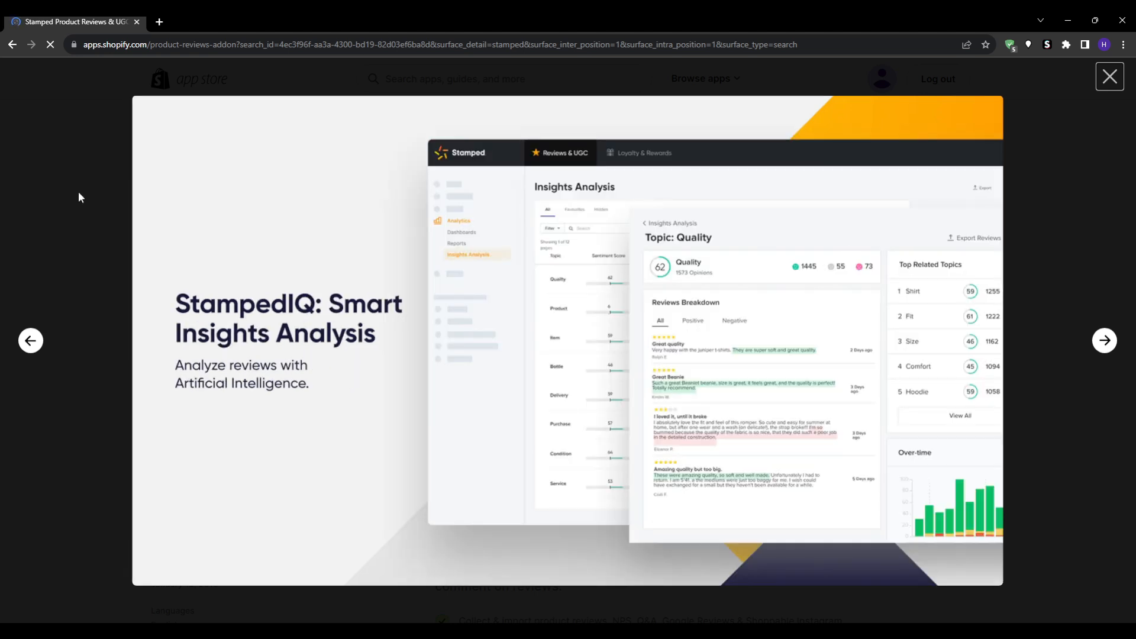
left_click(1110, 77)
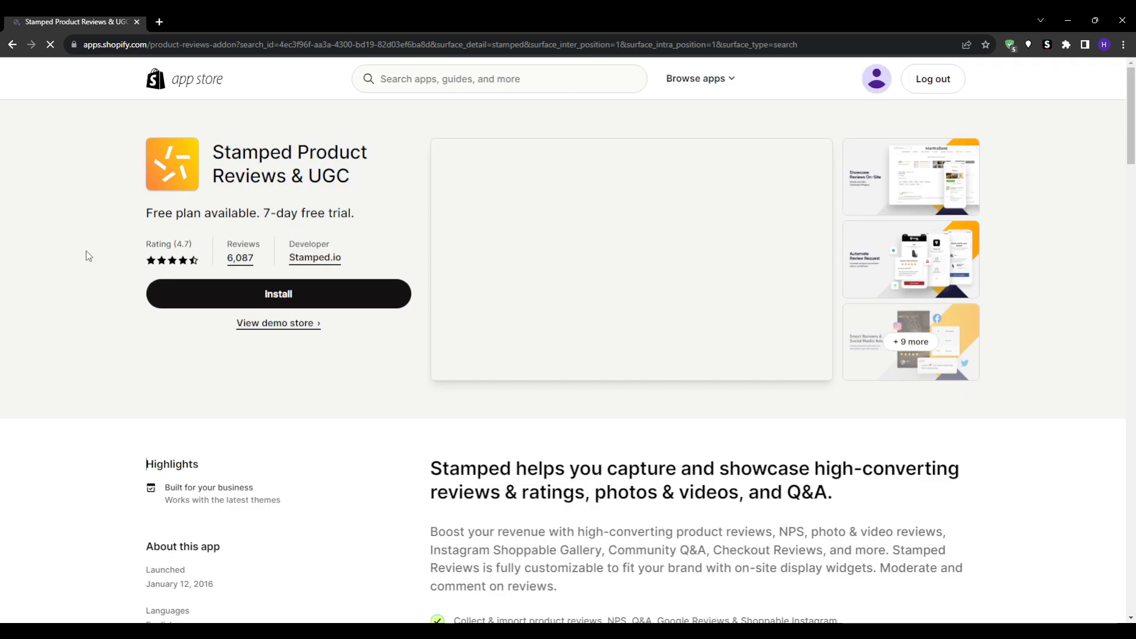
Read Stamped's feature bullets and its four pricing tiers, Free to $149/month
scroll("down", 3)
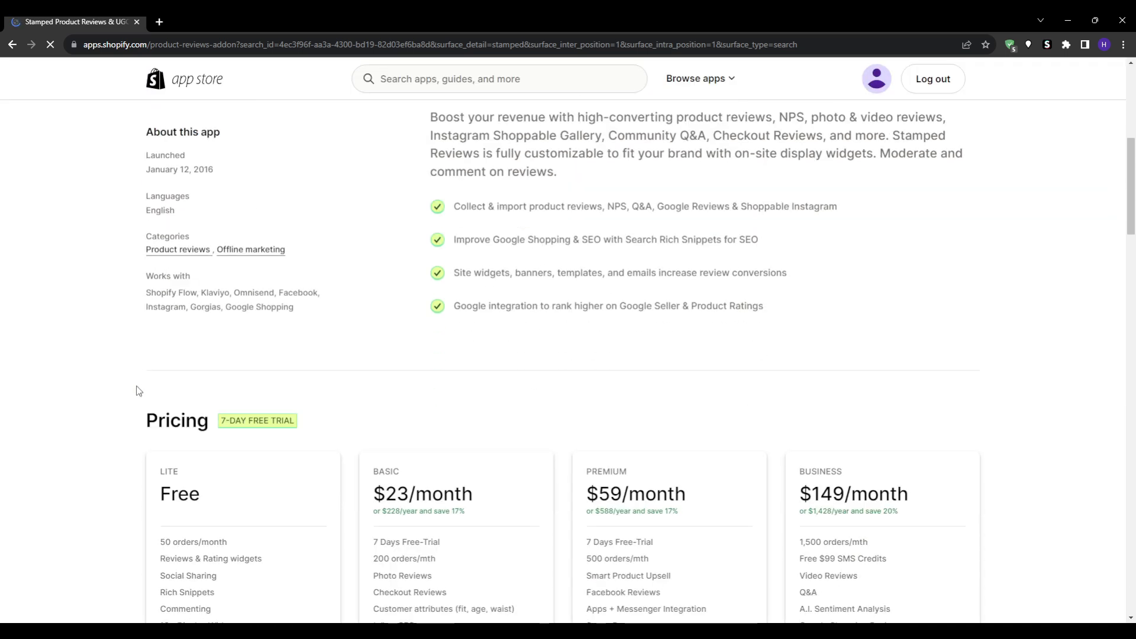
triple_click(644, 207)
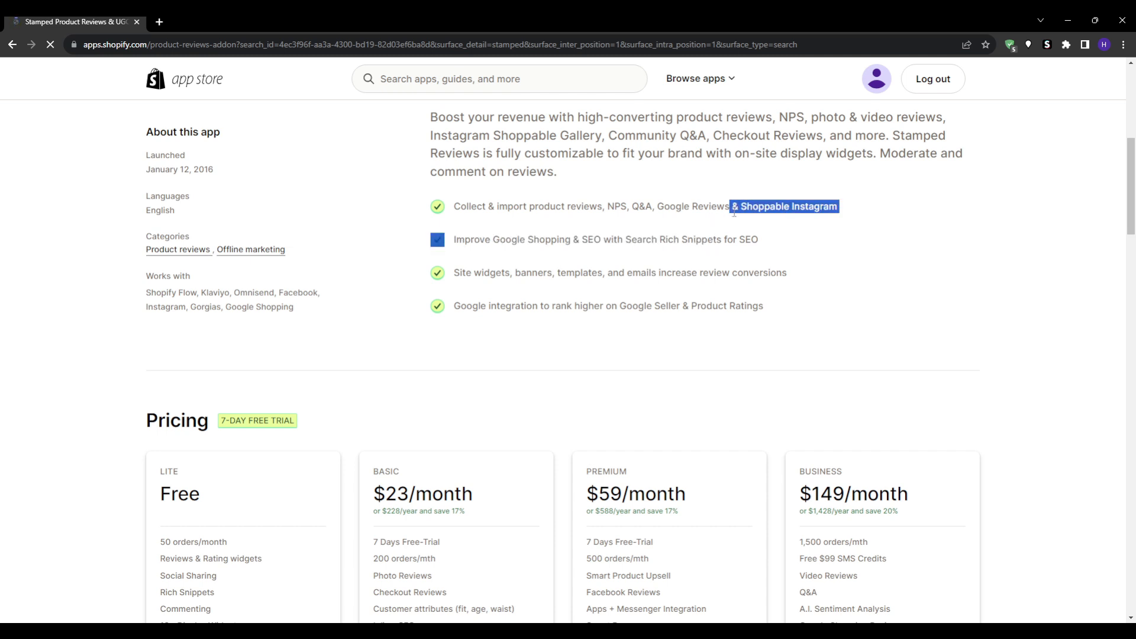
scroll("down", 3)
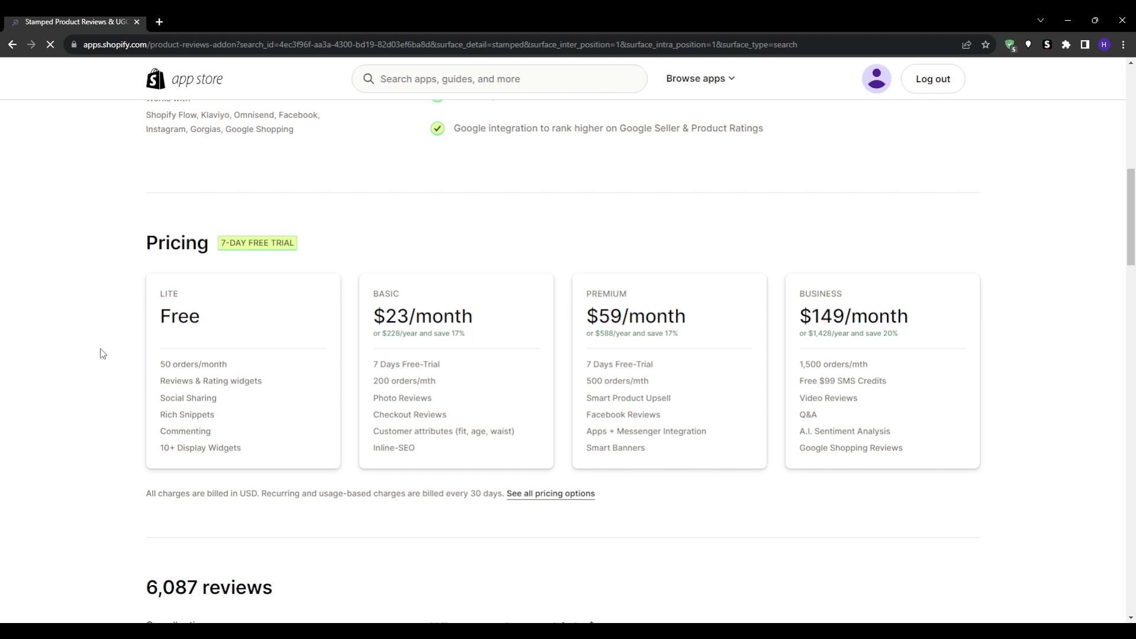
scroll("up", 3)
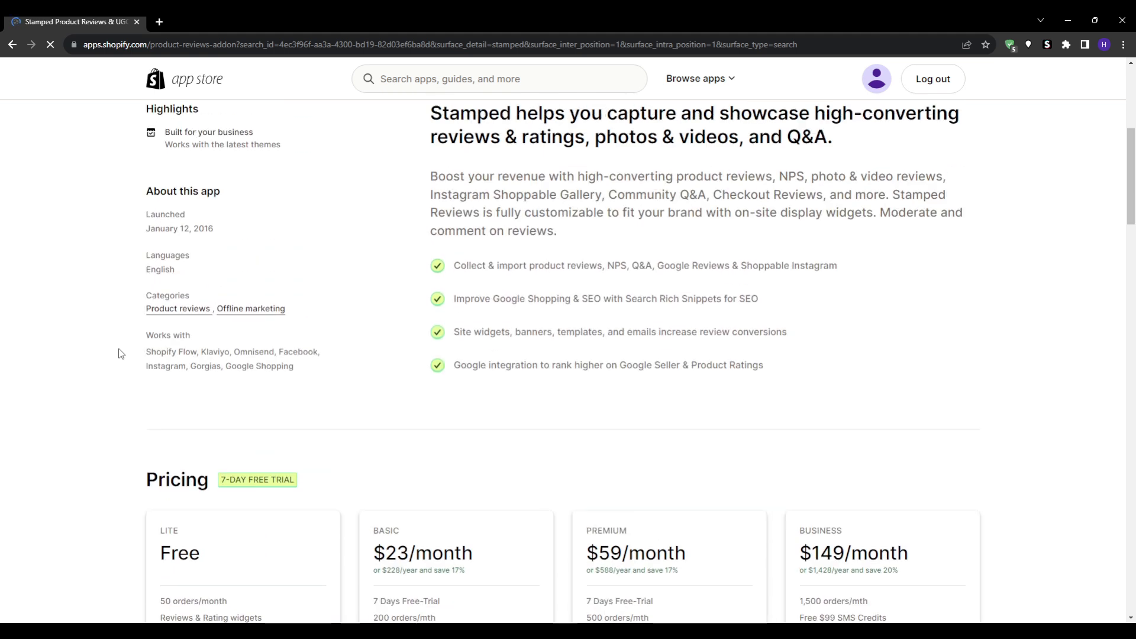
scroll("down", 3)
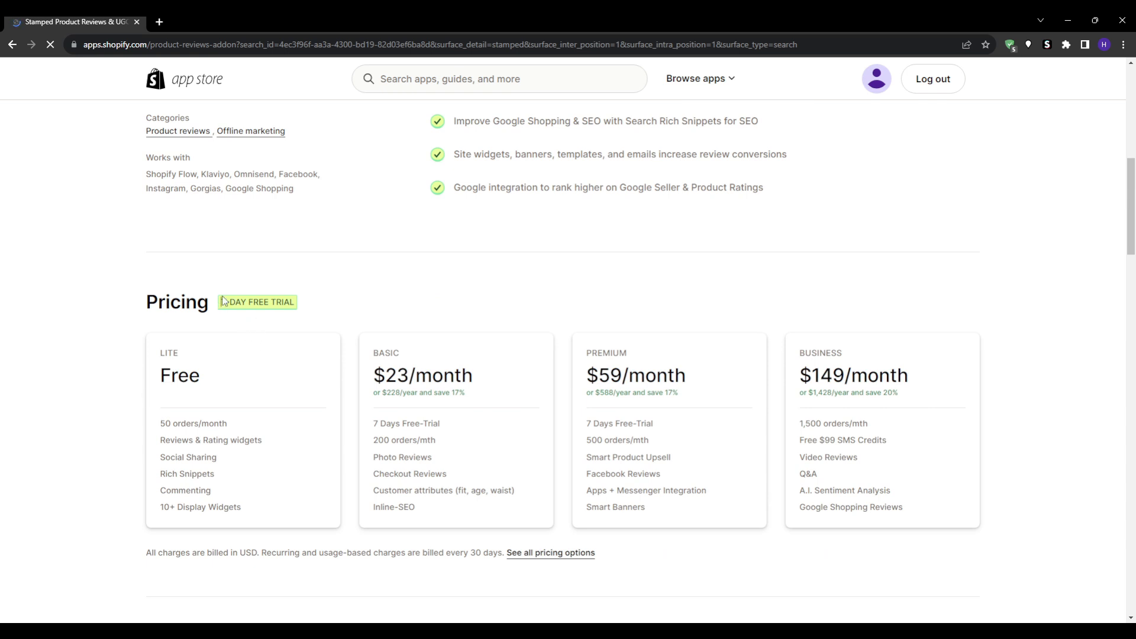
mouse_move(713, 578)
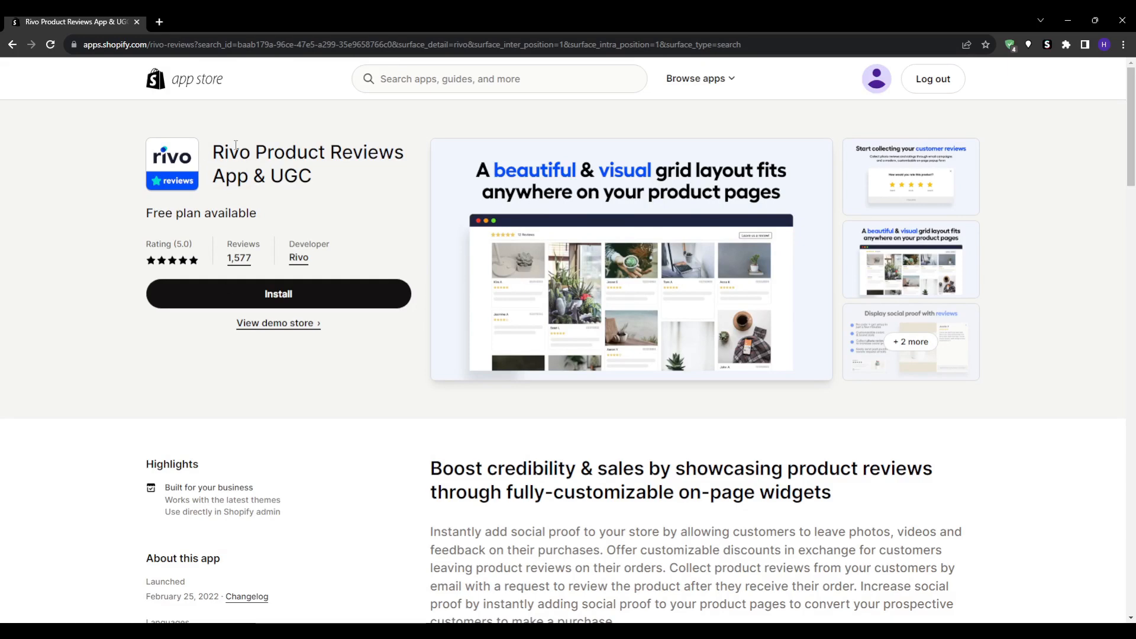
Click through the Rivo screenshots to the core features image, then close the gallery
scroll("down", 3)
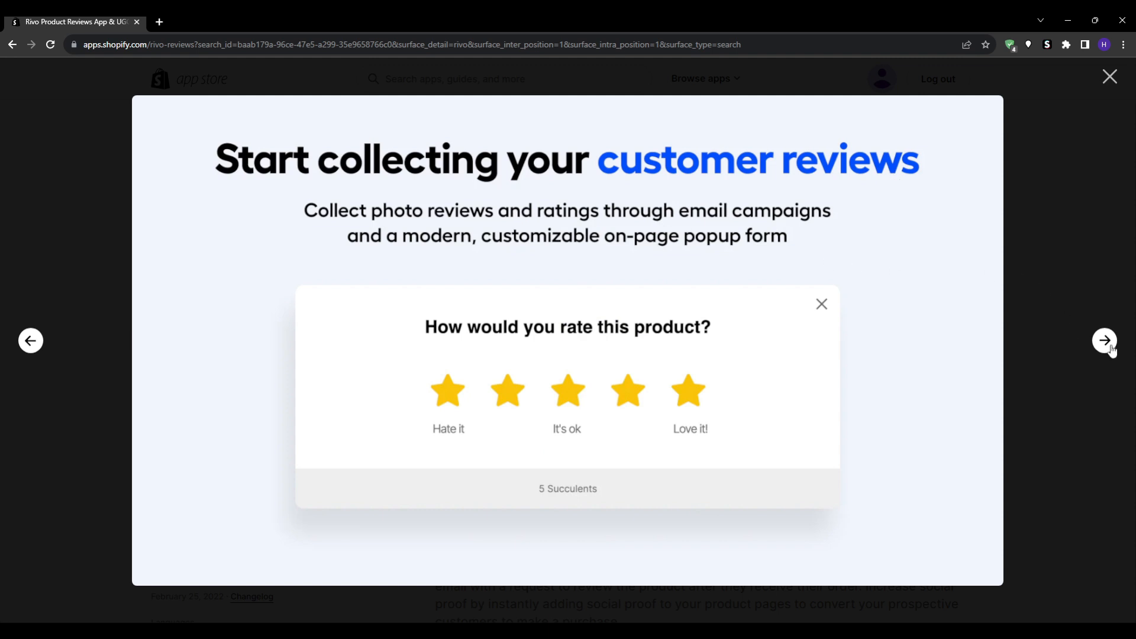
left_click(1103, 341)
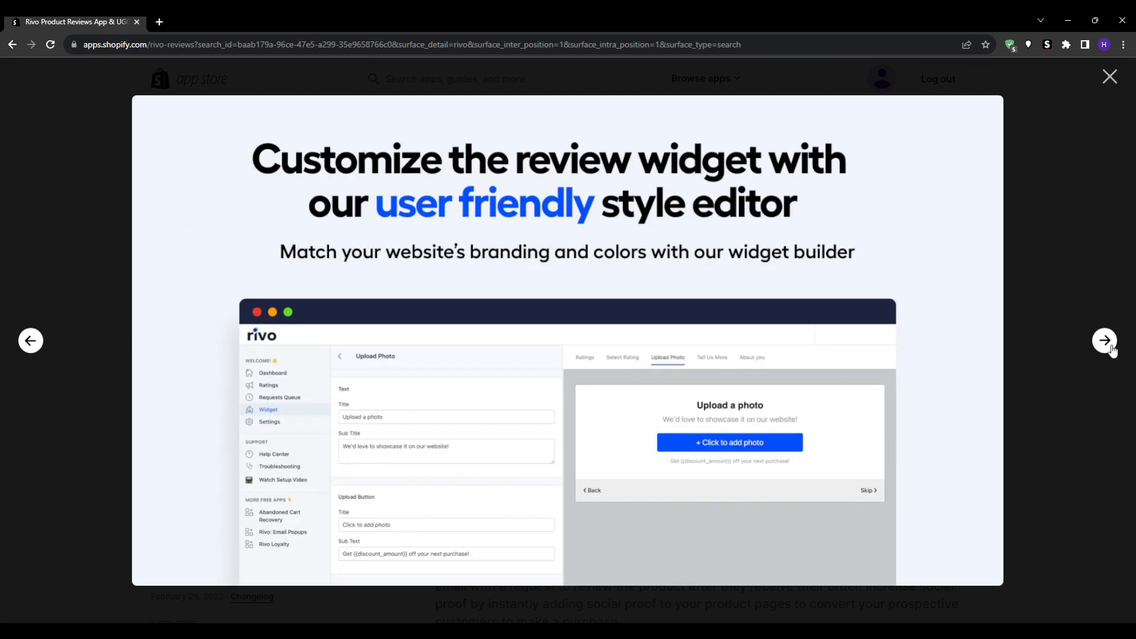
left_click(1105, 341)
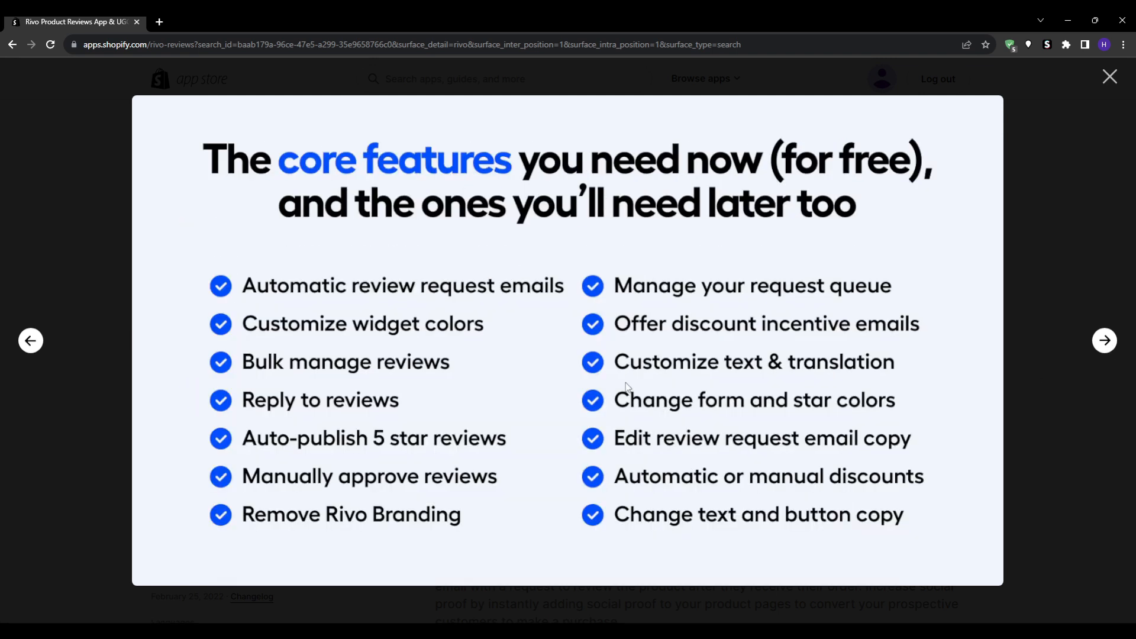
left_click(1110, 76)
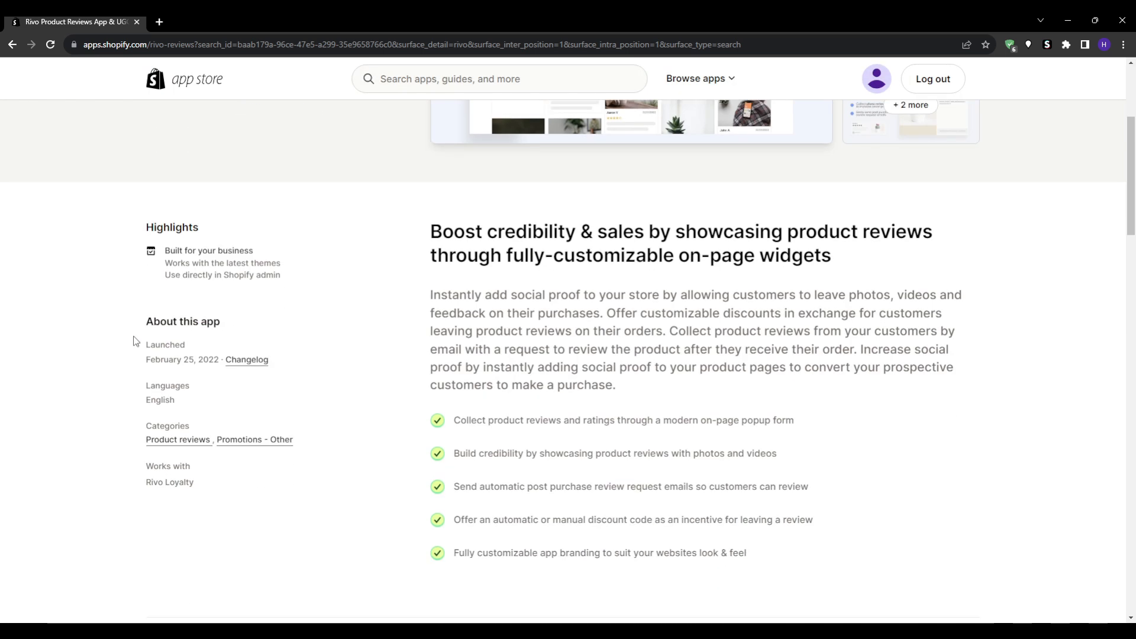
Scroll down to Rivo's pricing tiers, Free to $199/month, and back to the top
scroll("down", 3)
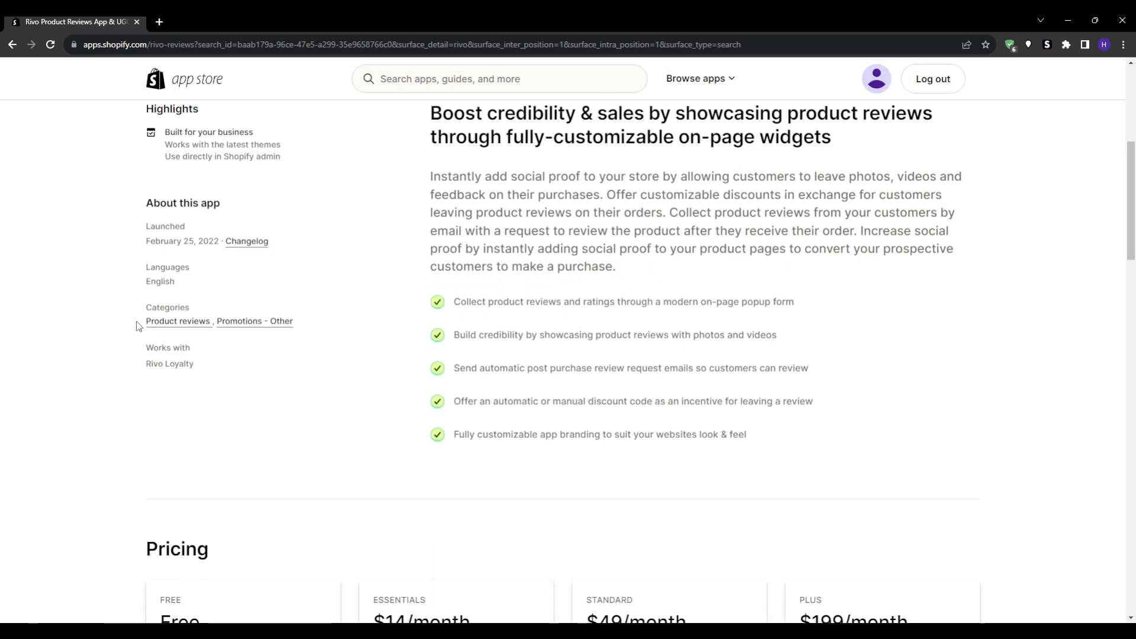
scroll("down", 3)
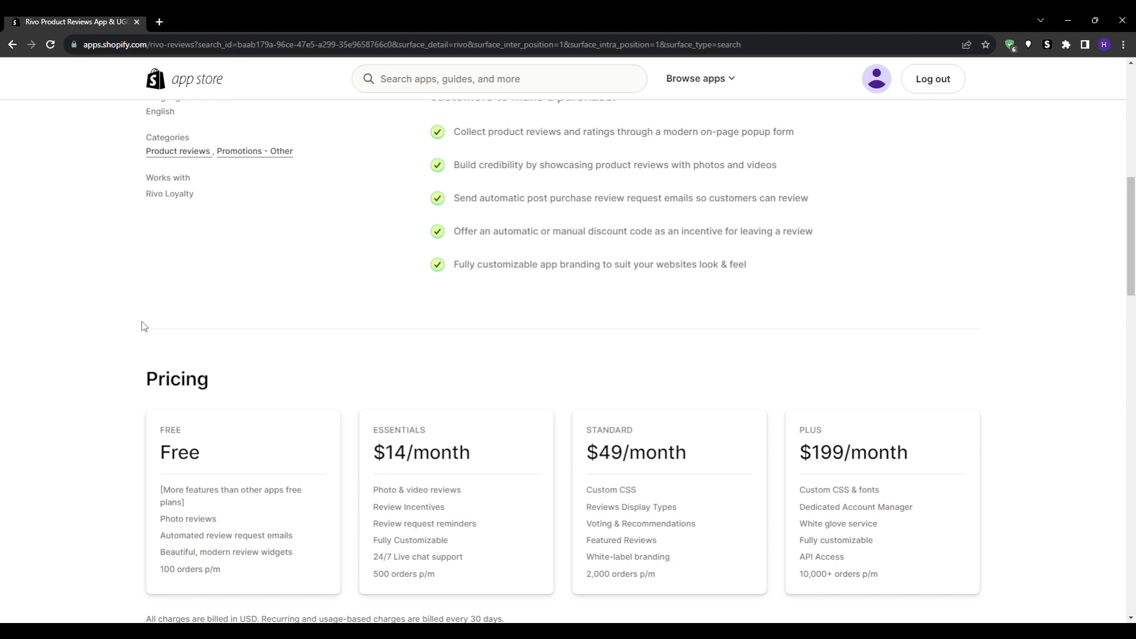
scroll("up", 3)
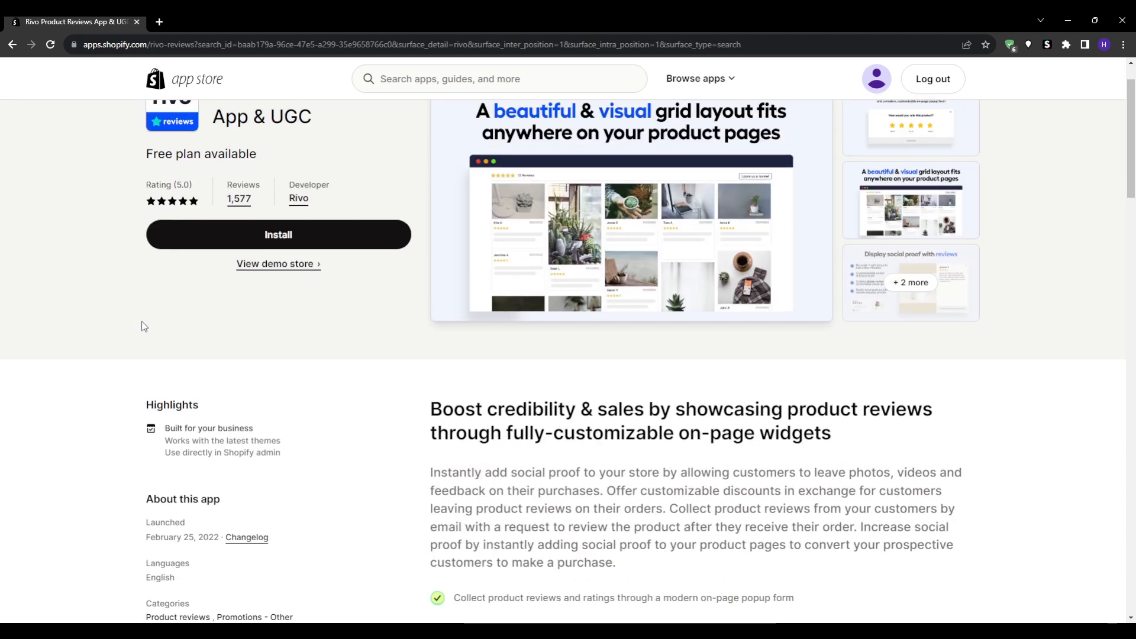
scroll("up", 3)
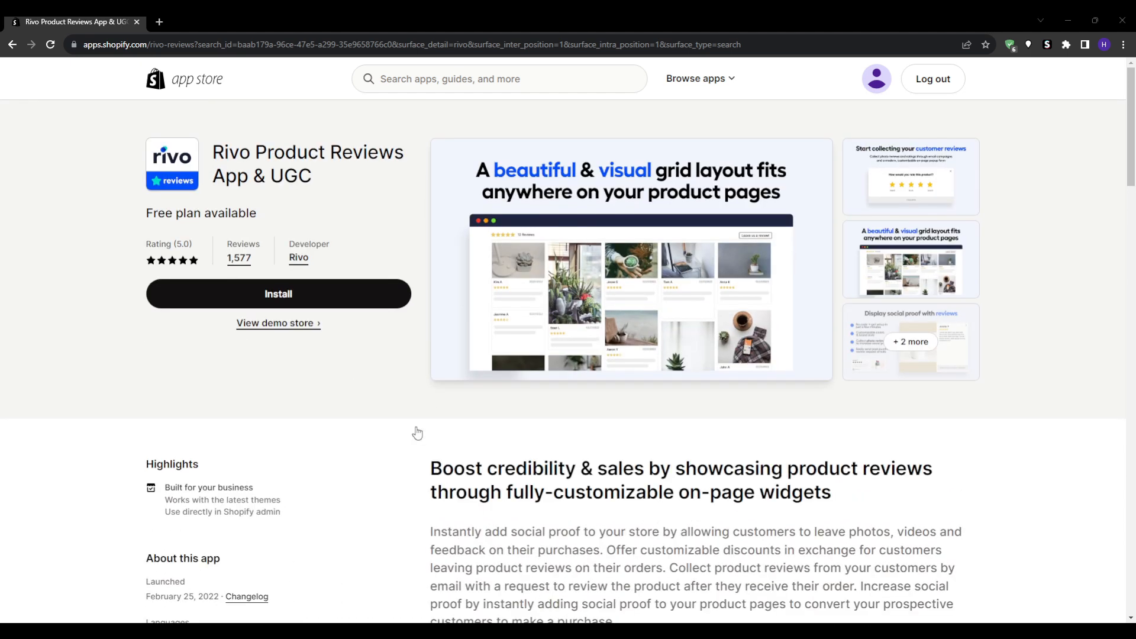
mouse_move(328, 367)
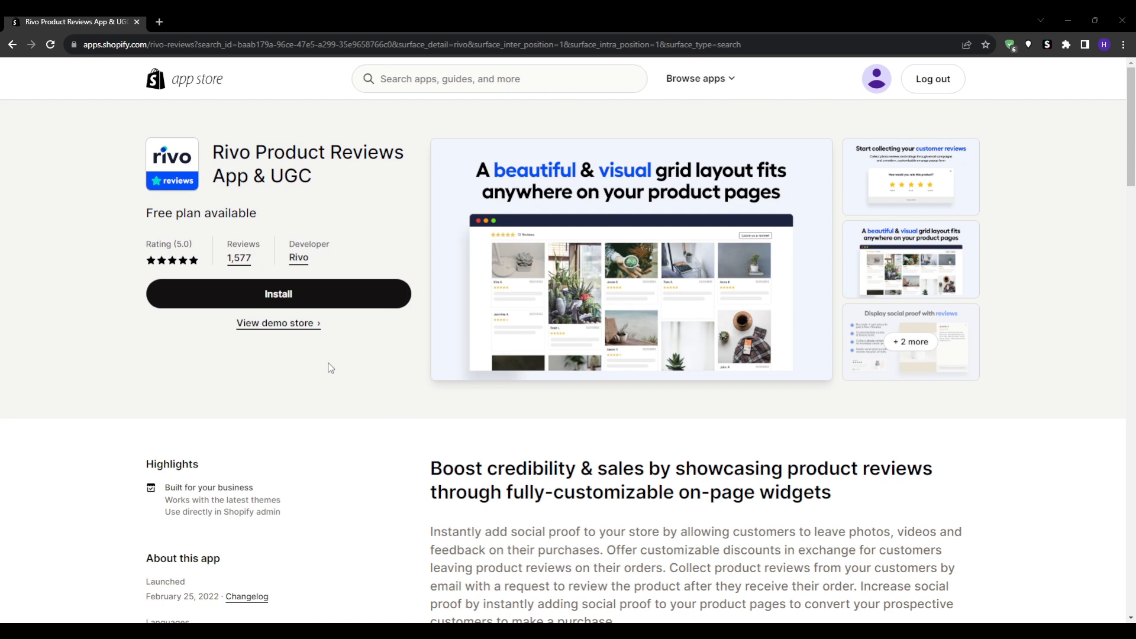
mouse_move(451, 157)
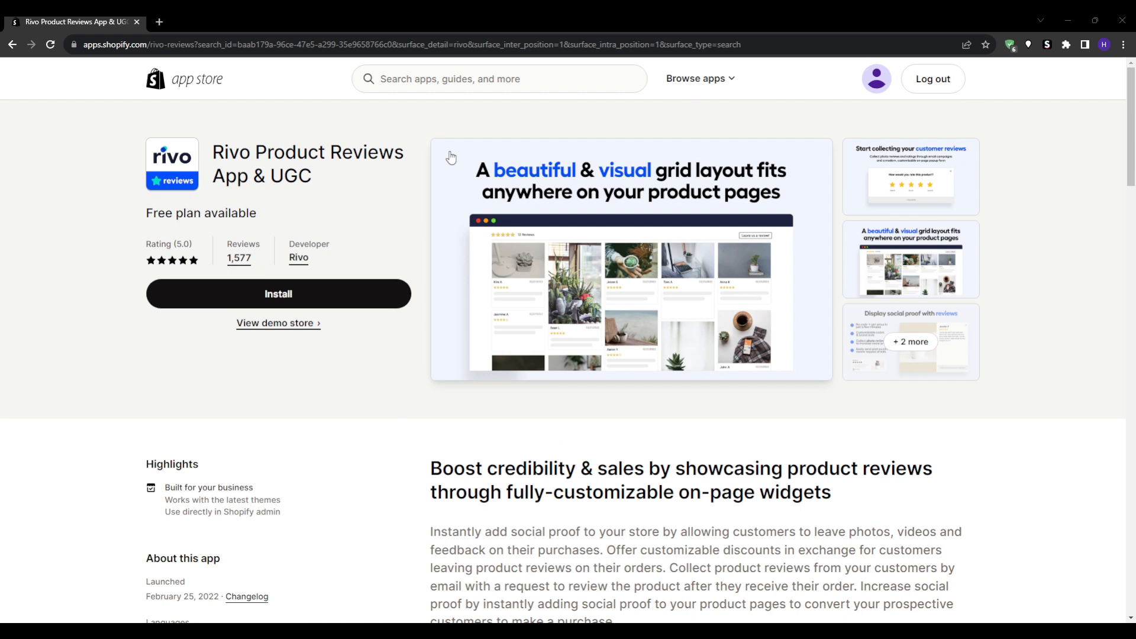
mouse_move(482, 99)
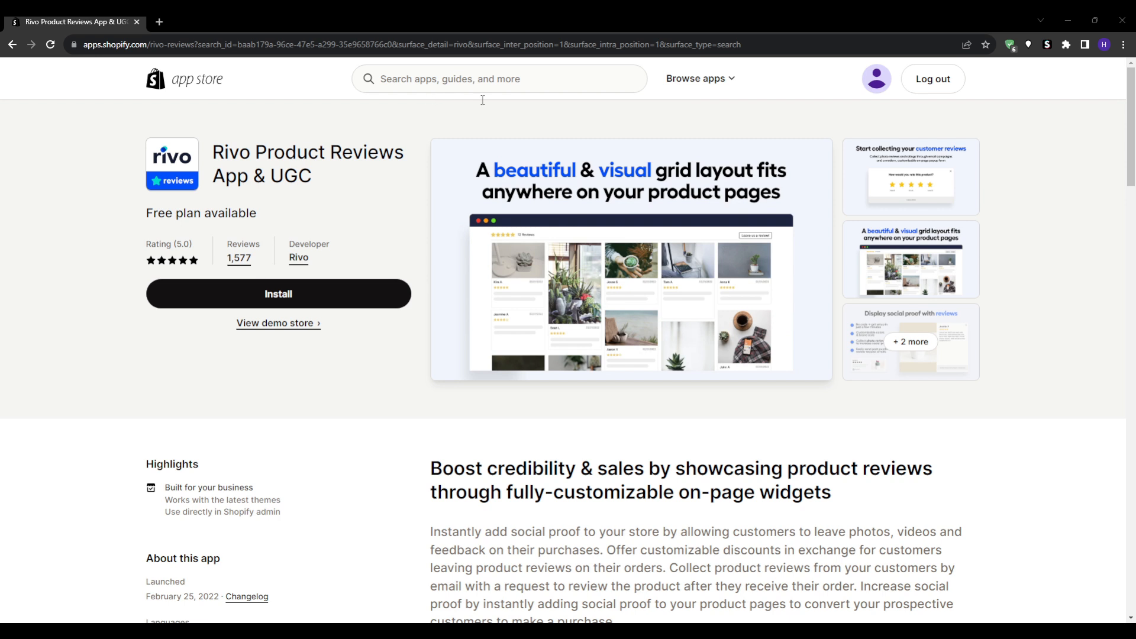
mouse_move(913, 20)
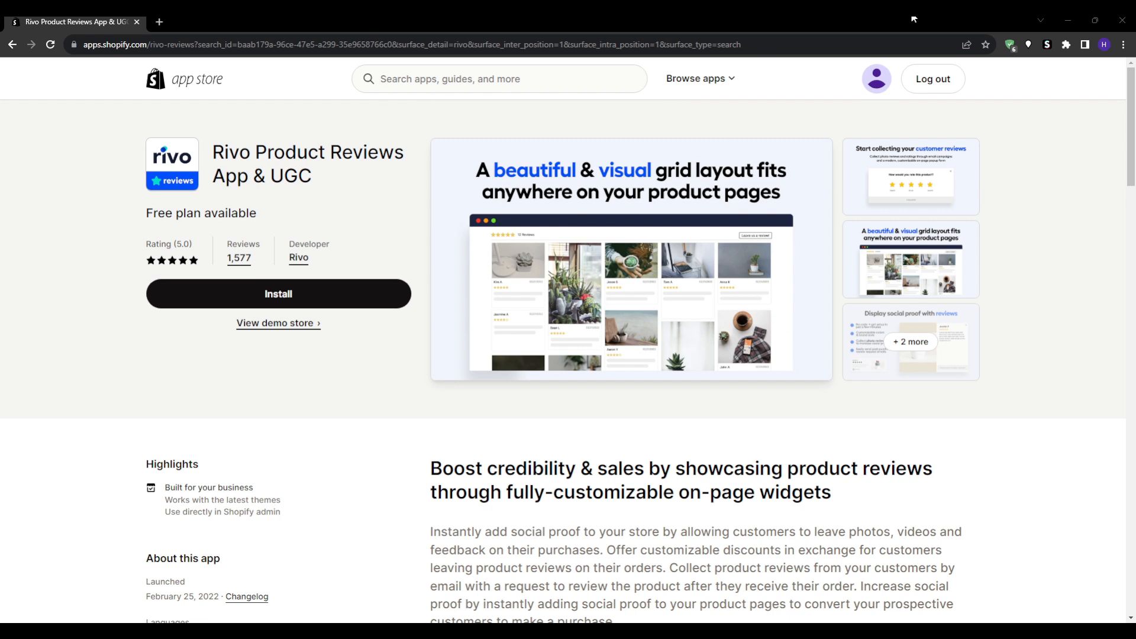
mouse_move(370, 496)
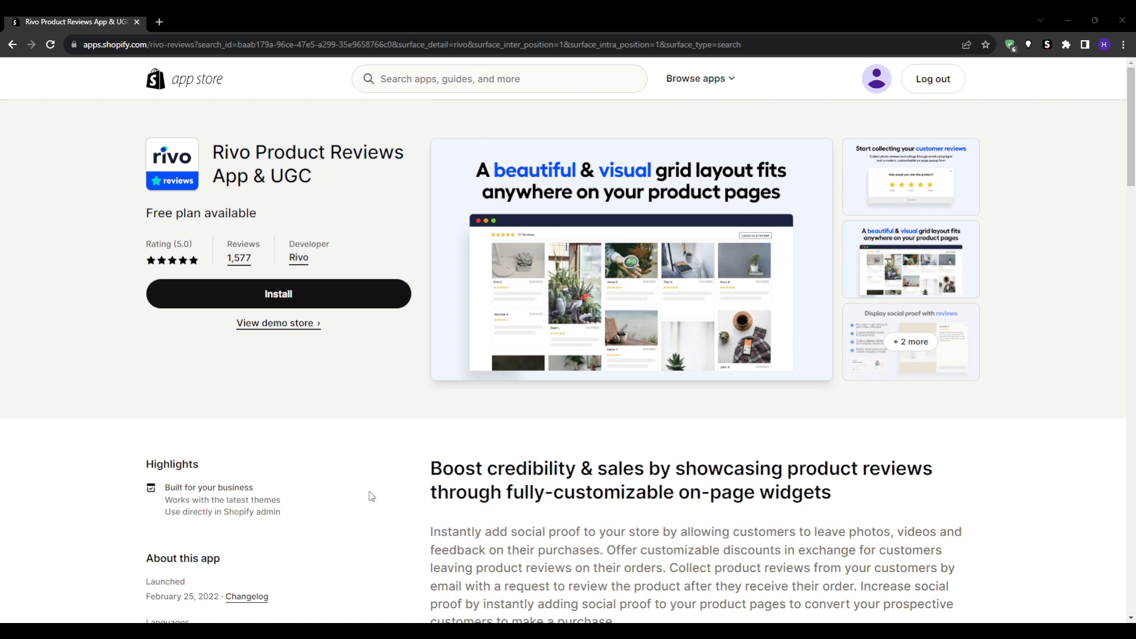
mouse_move(463, 390)
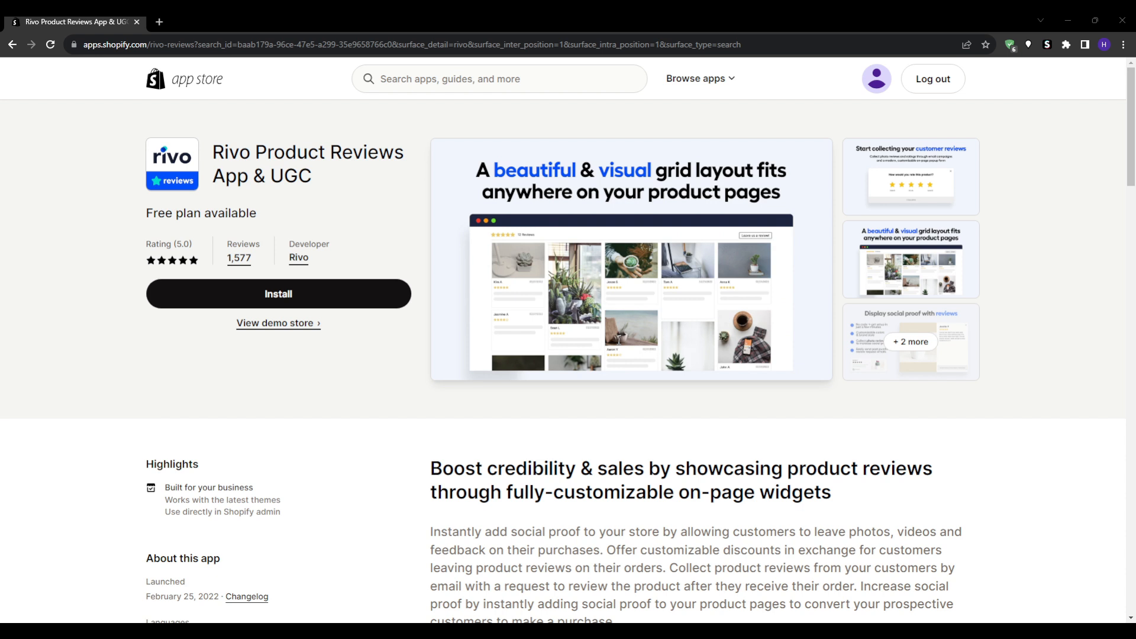
mouse_move(540, 347)
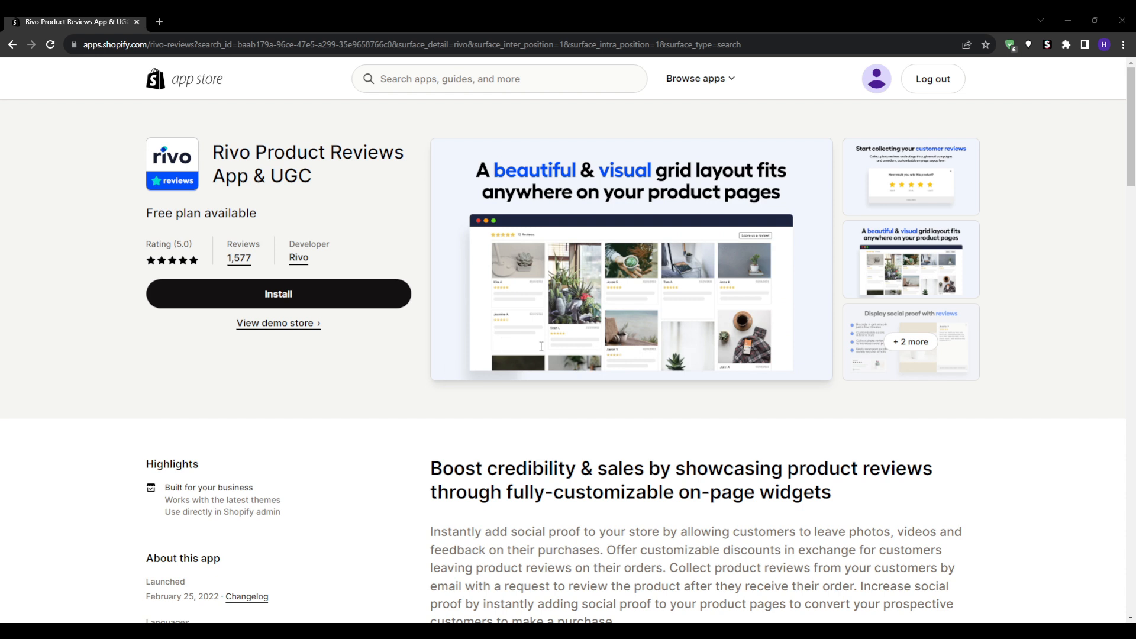
mouse_move(590, 342)
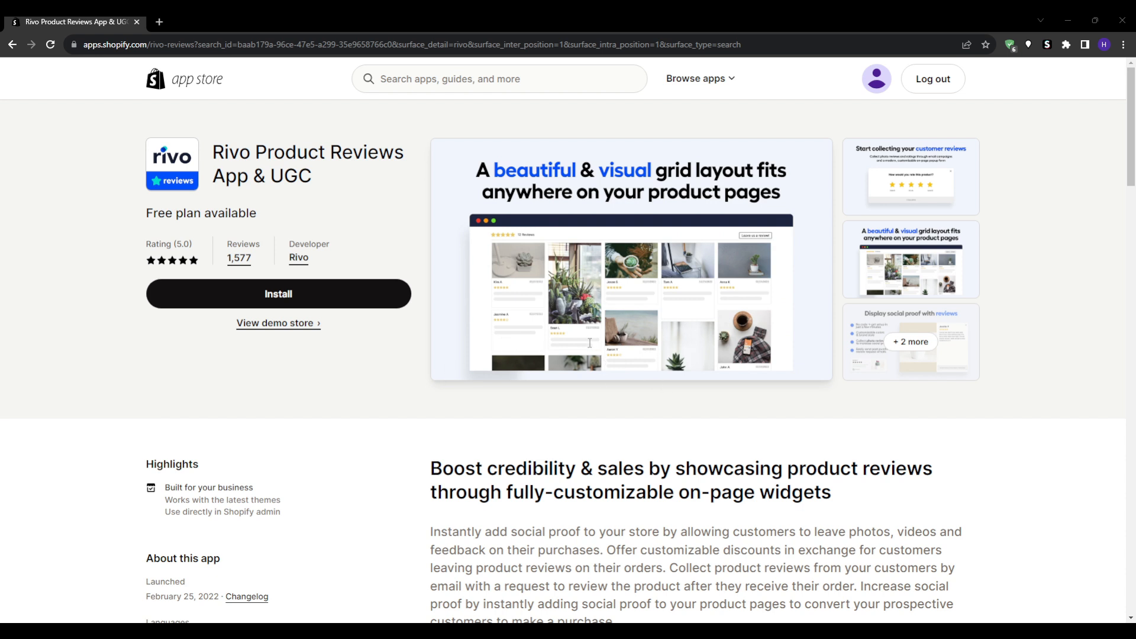
mouse_move(687, 377)
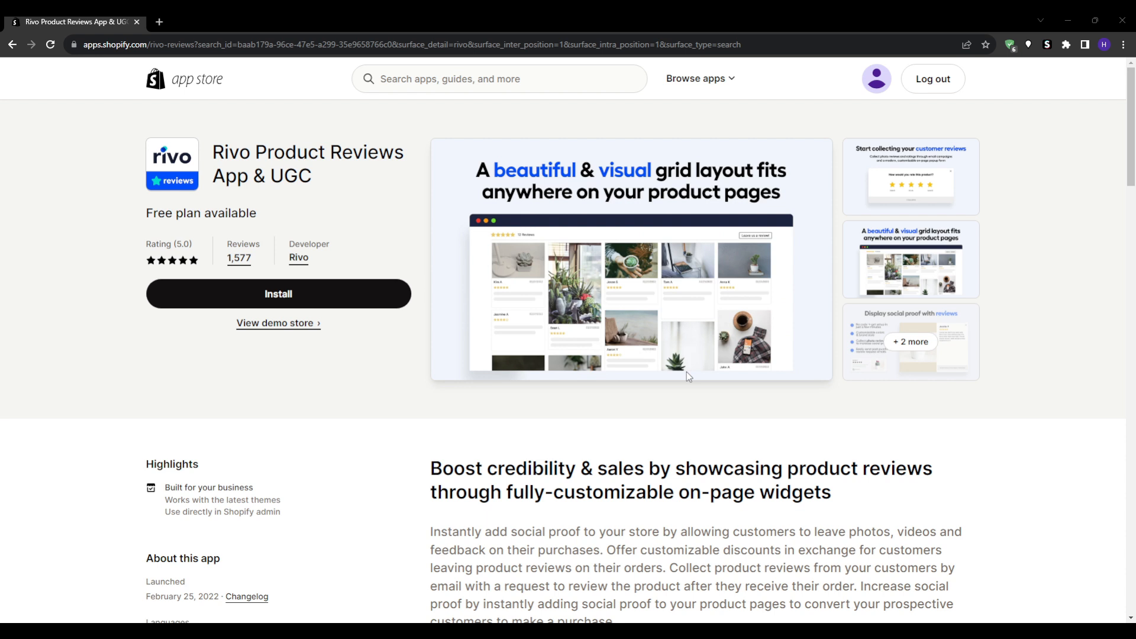
mouse_move(356, 455)
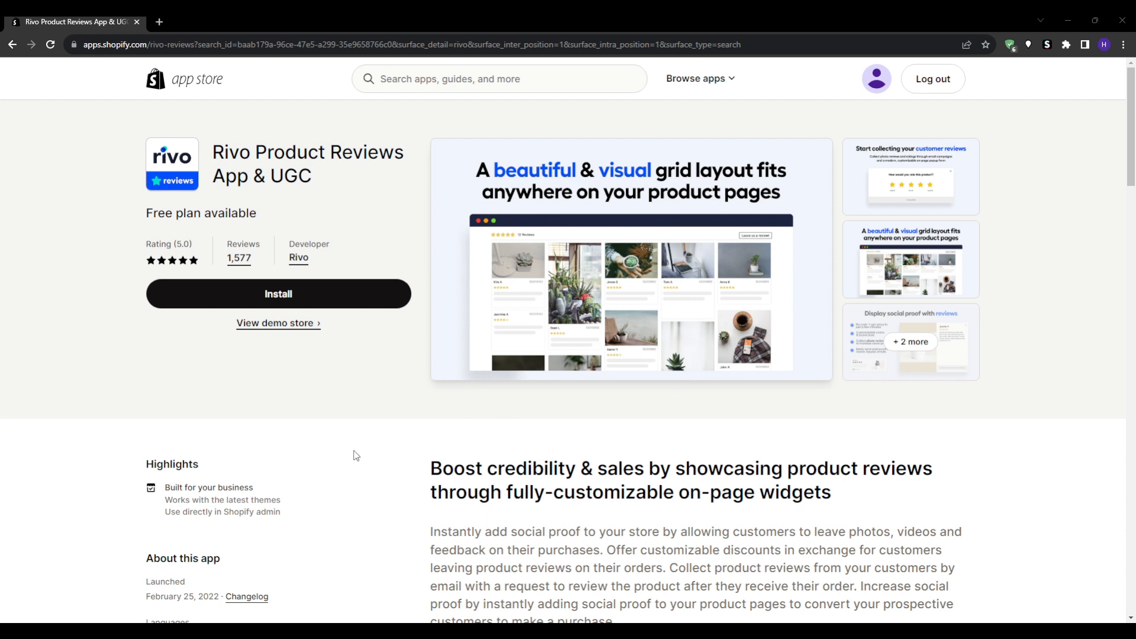
mouse_move(620, 356)
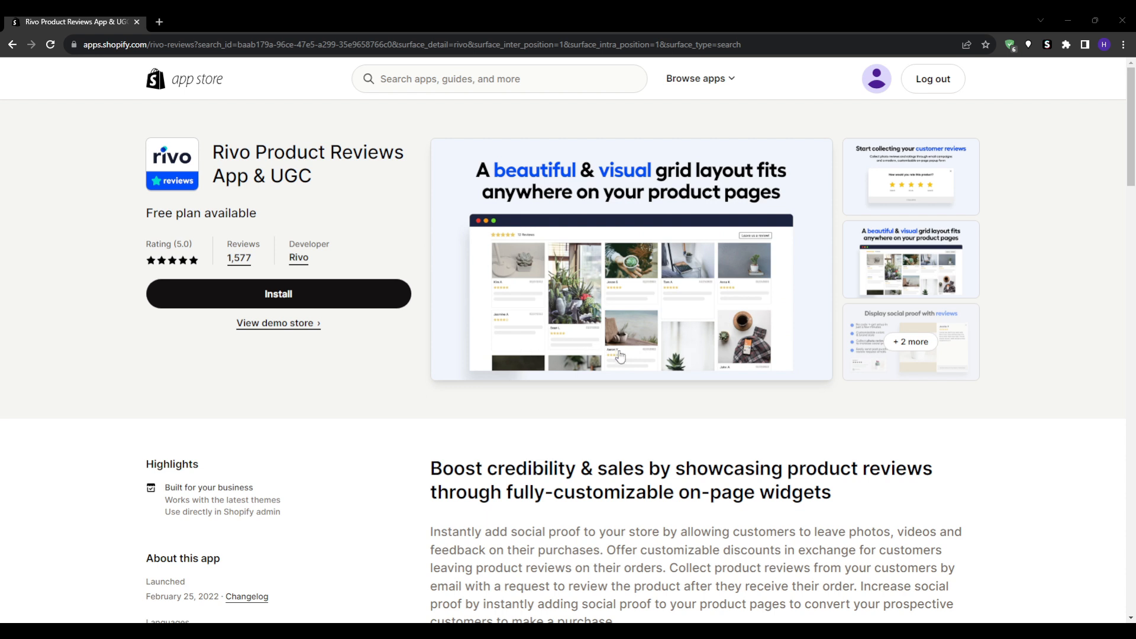
mouse_move(477, 439)
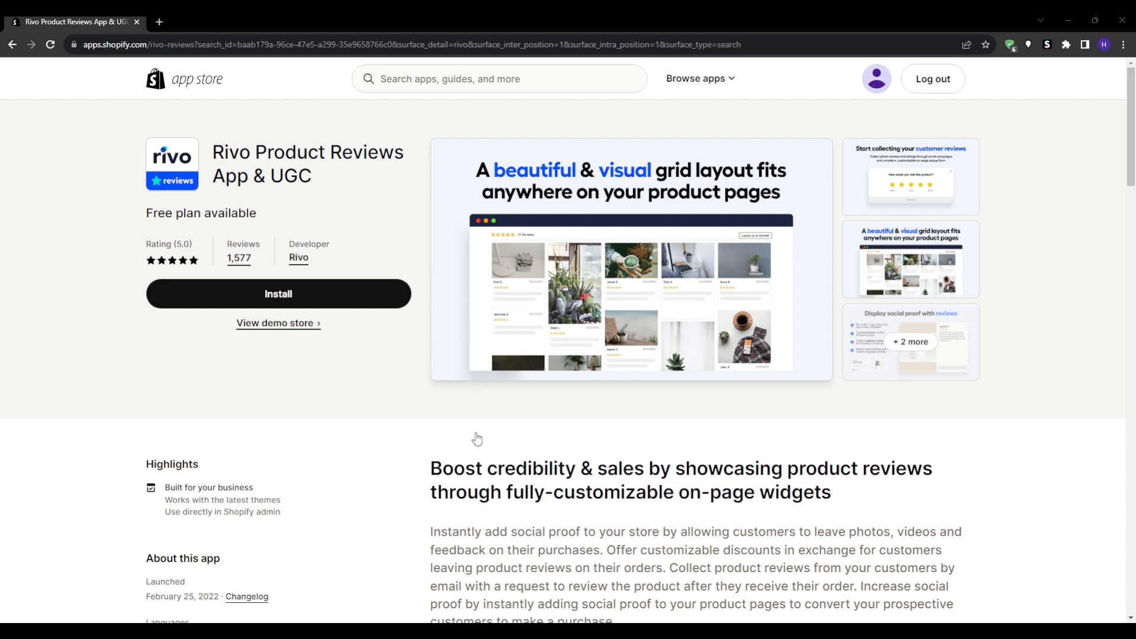
mouse_move(390, 429)
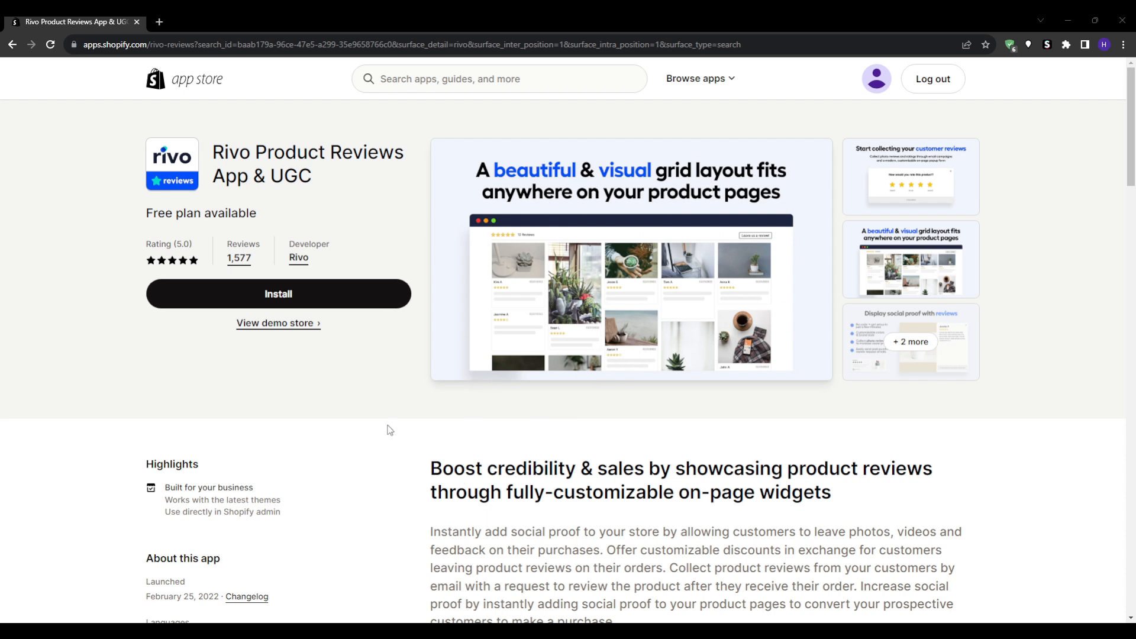
mouse_move(506, 213)
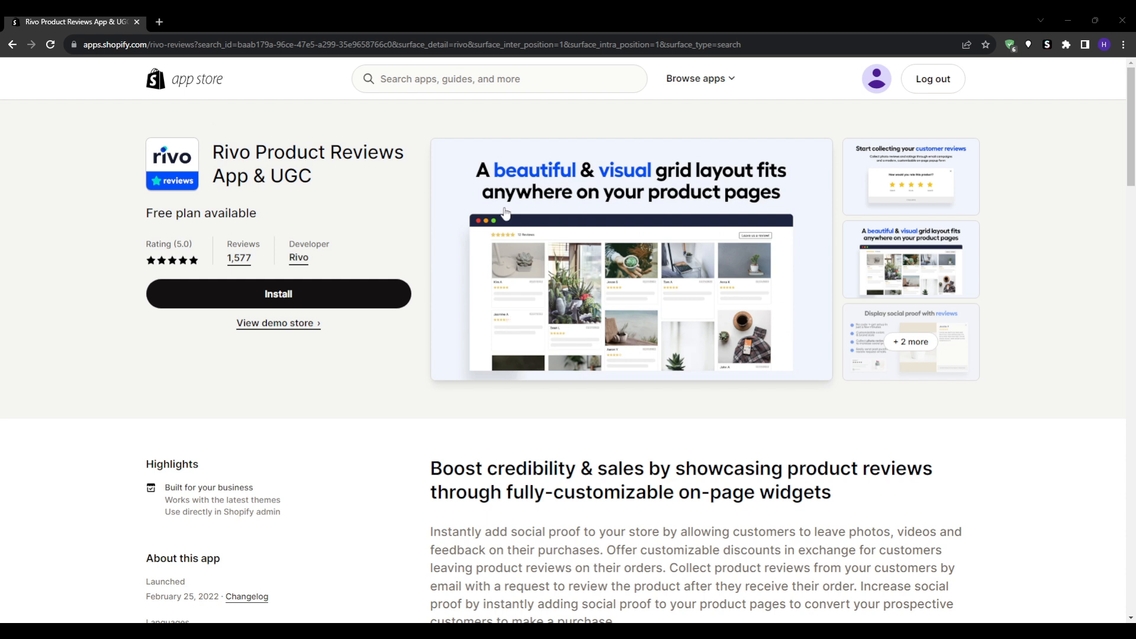
mouse_move(456, 284)
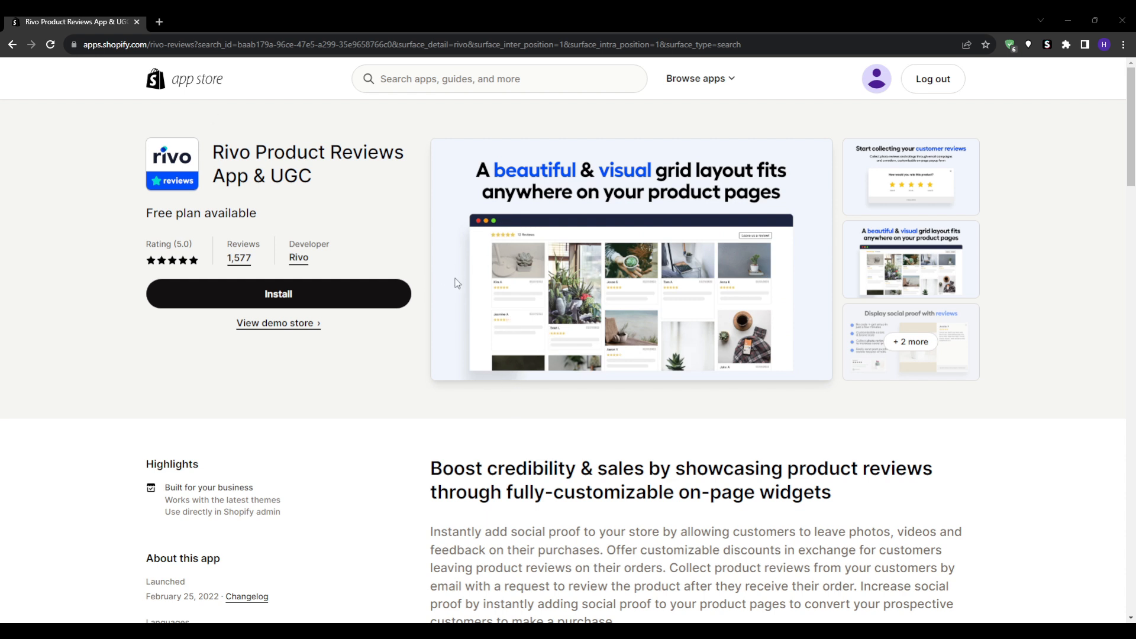
mouse_move(311, 384)
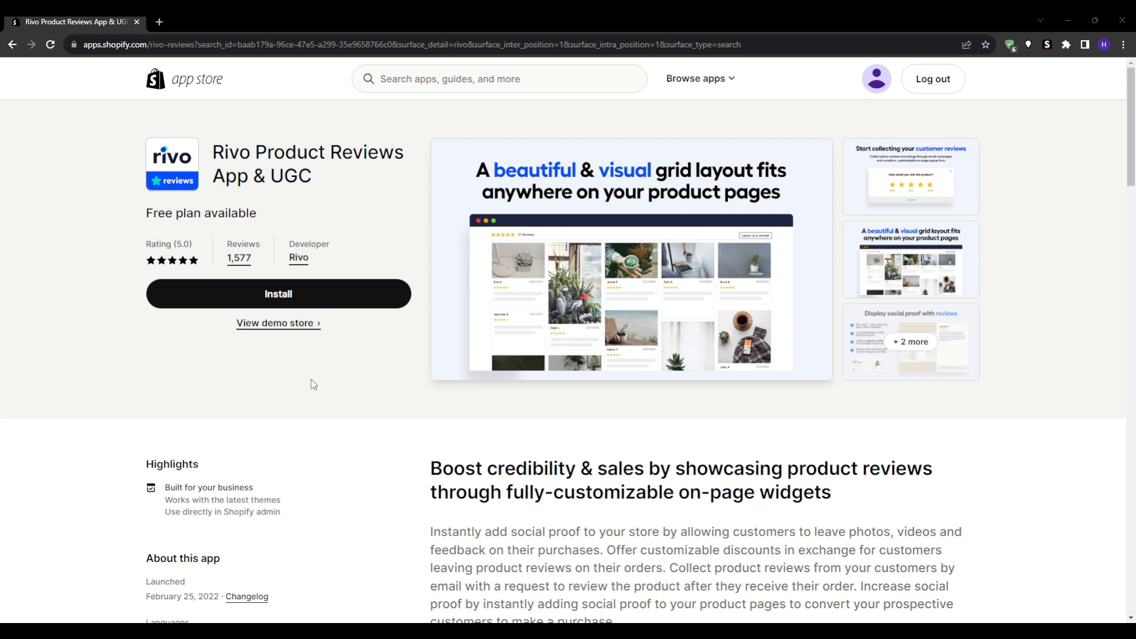
mouse_move(507, 174)
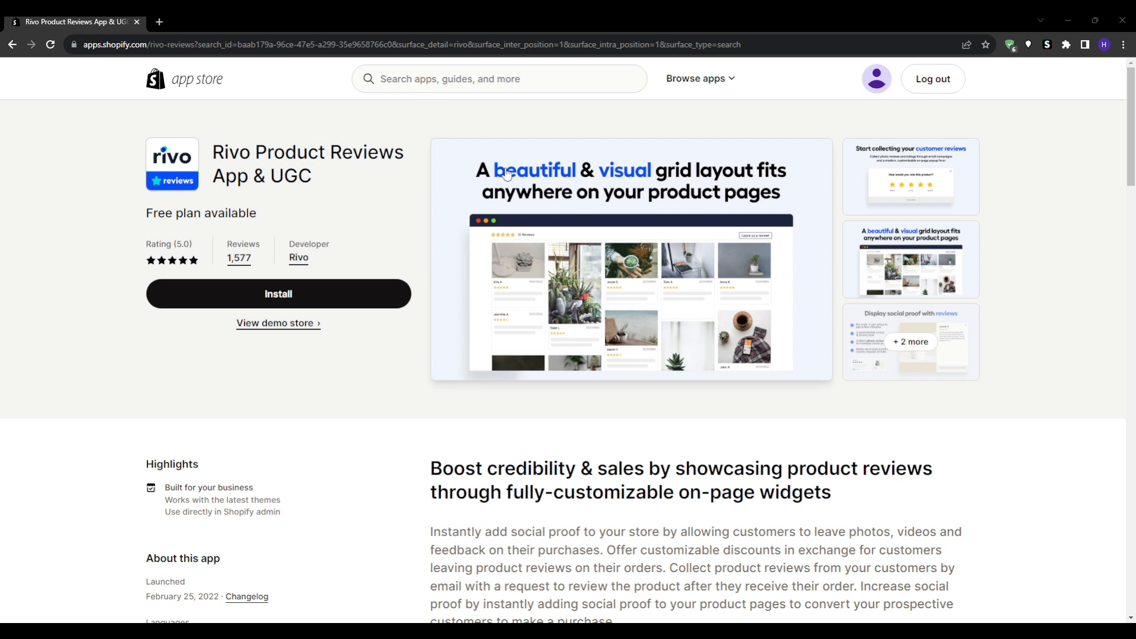
mouse_move(425, 103)
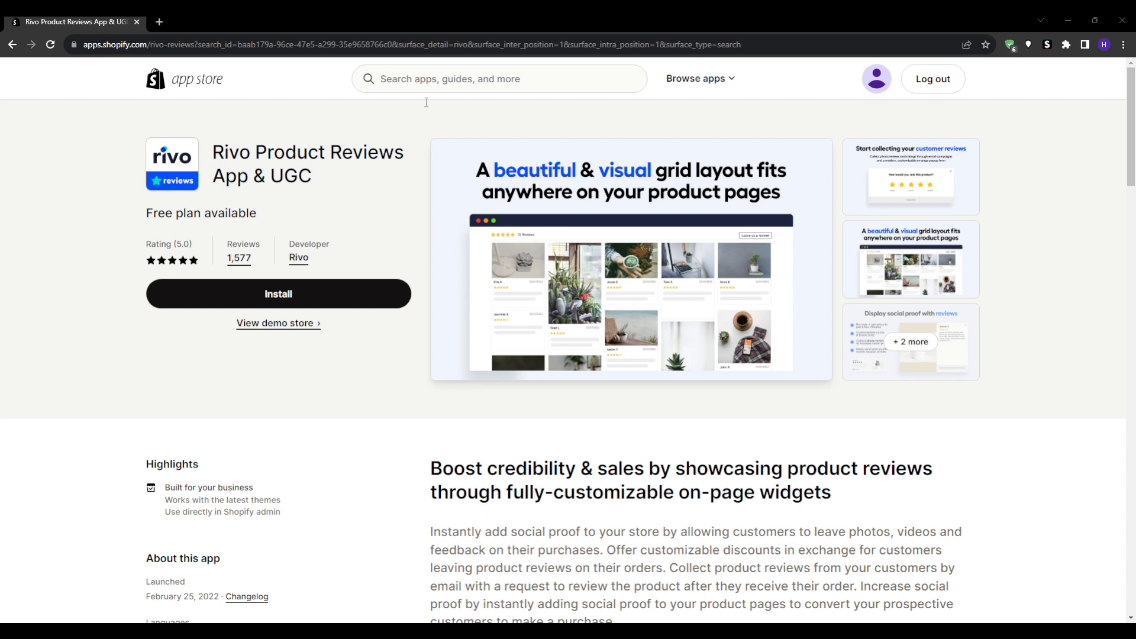
mouse_move(426, 101)
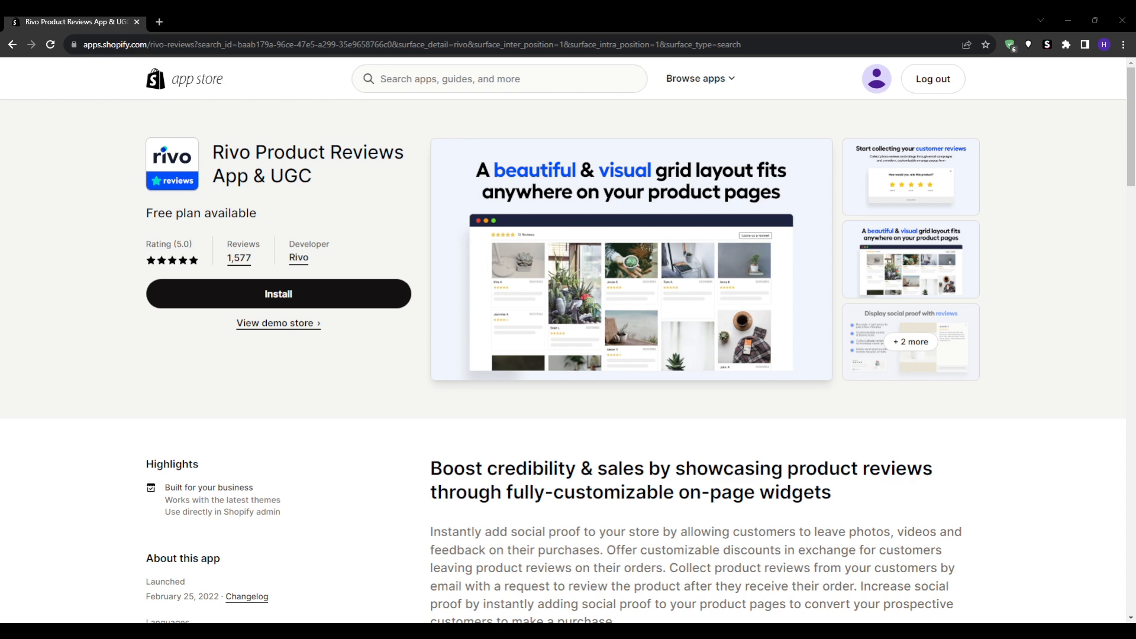
scroll("down", 3)
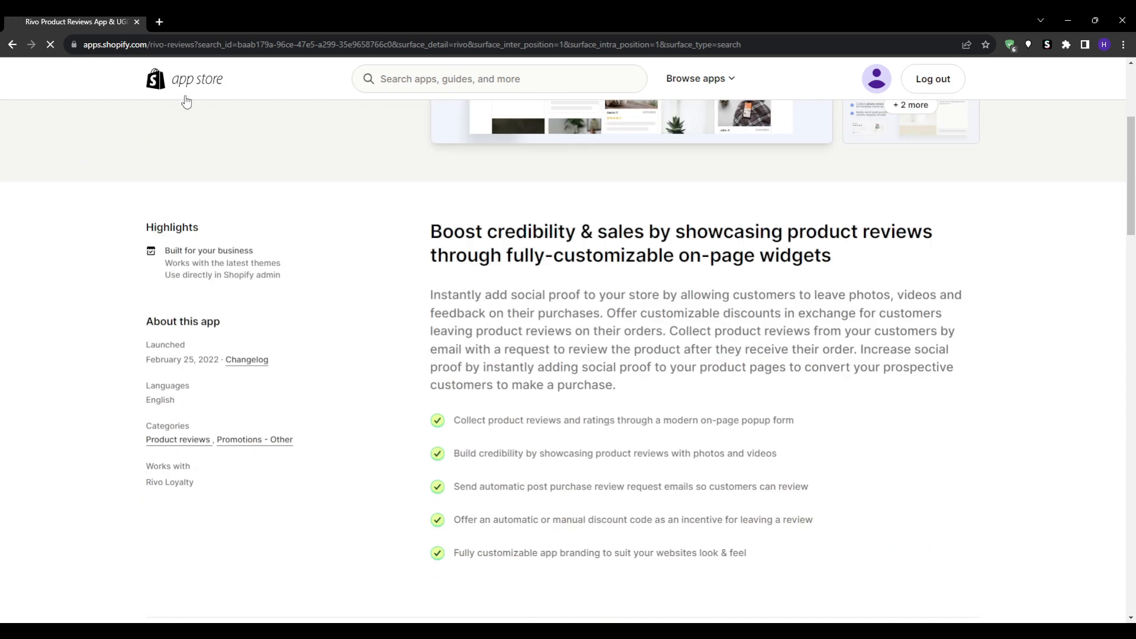